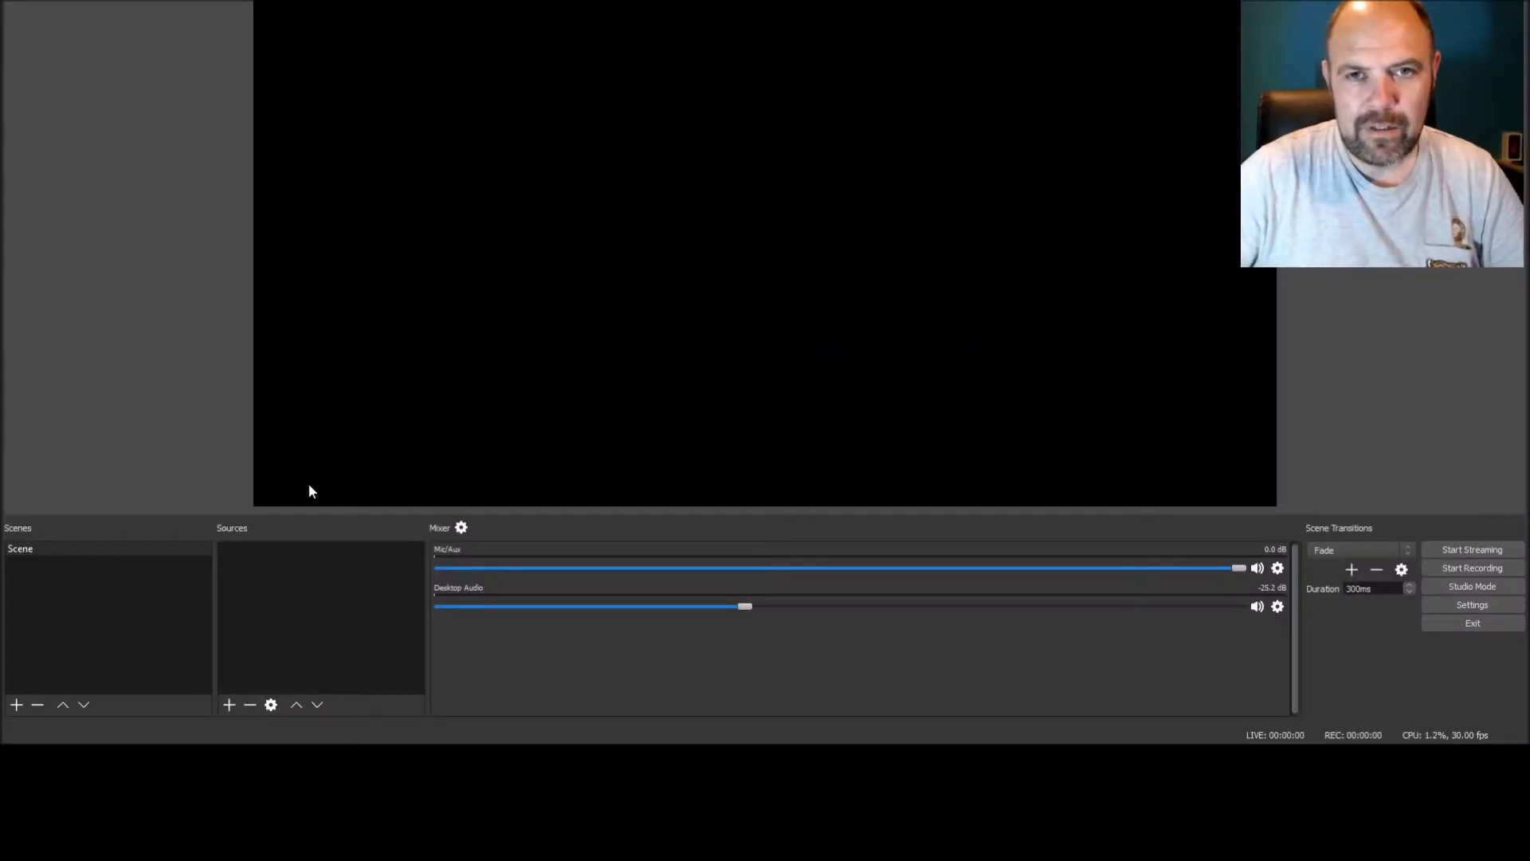
mouse_move(71, 537)
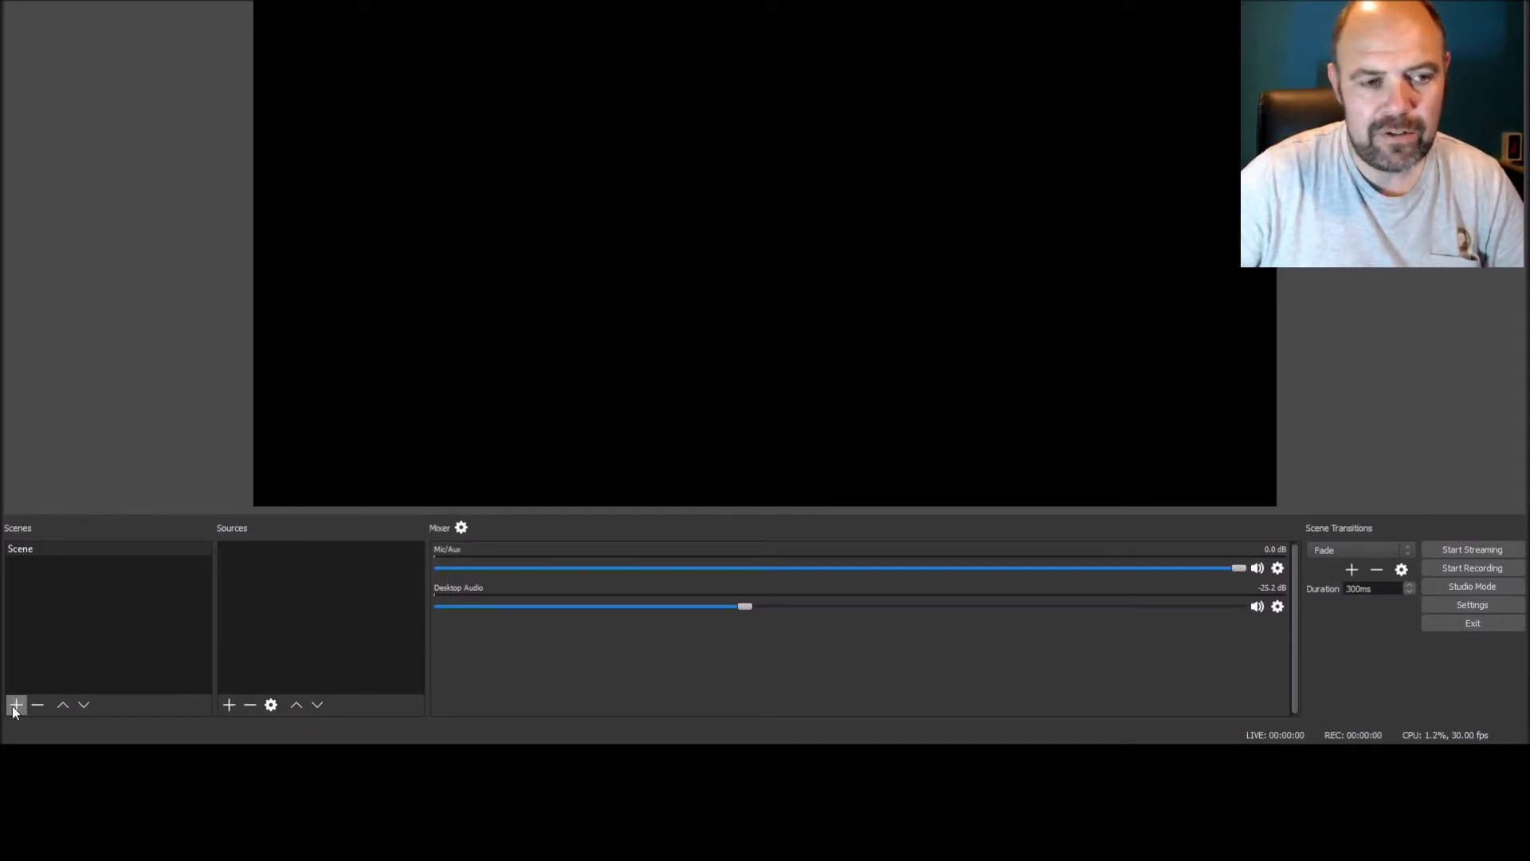
- Add a scene named 'Ricks Scene' through the Add Scene dialog
left_click(16, 704)
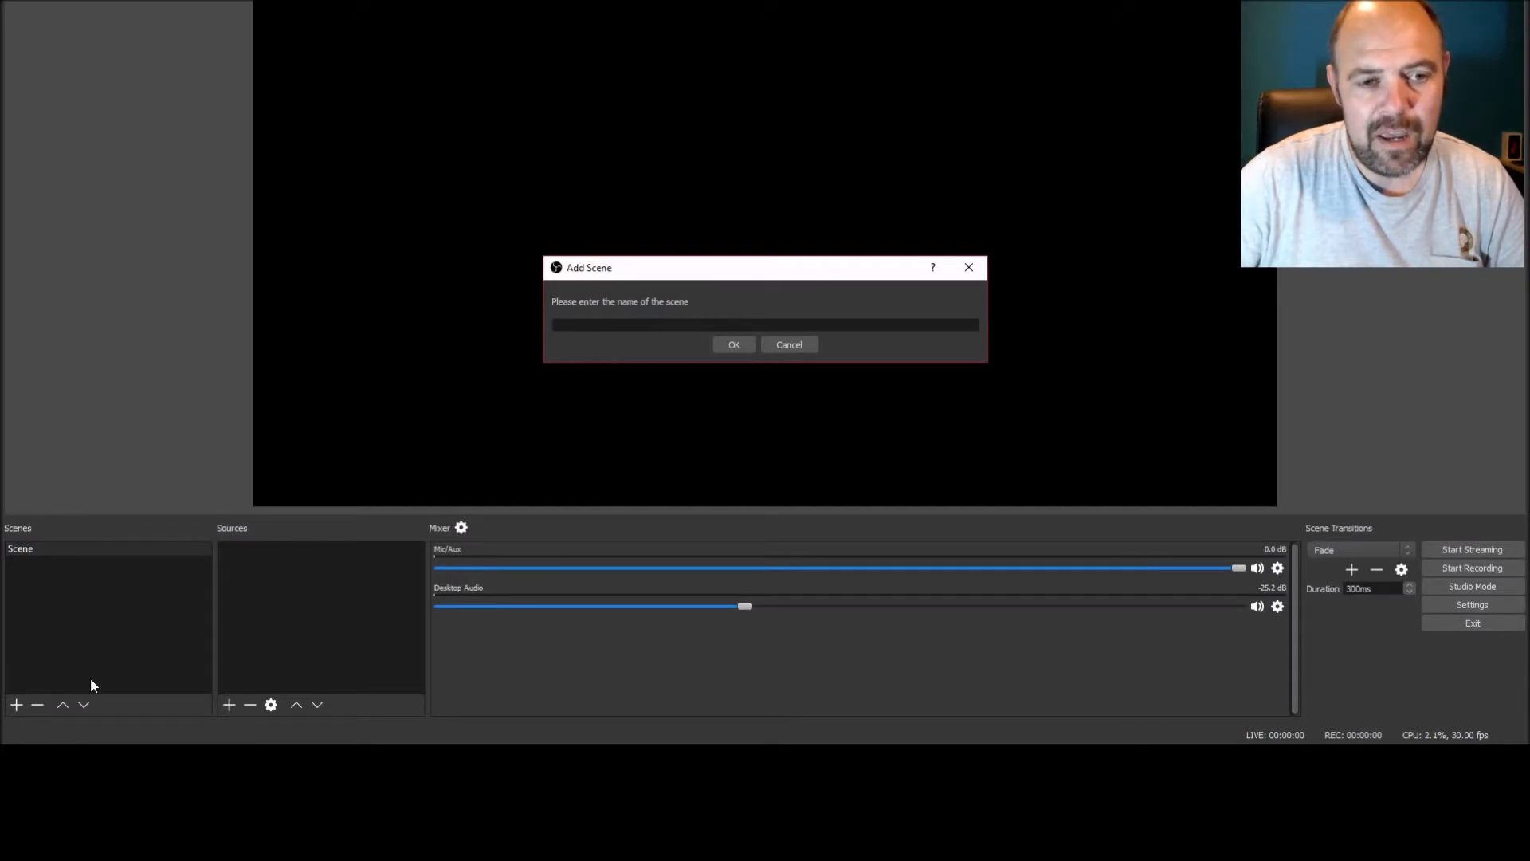
type("R")
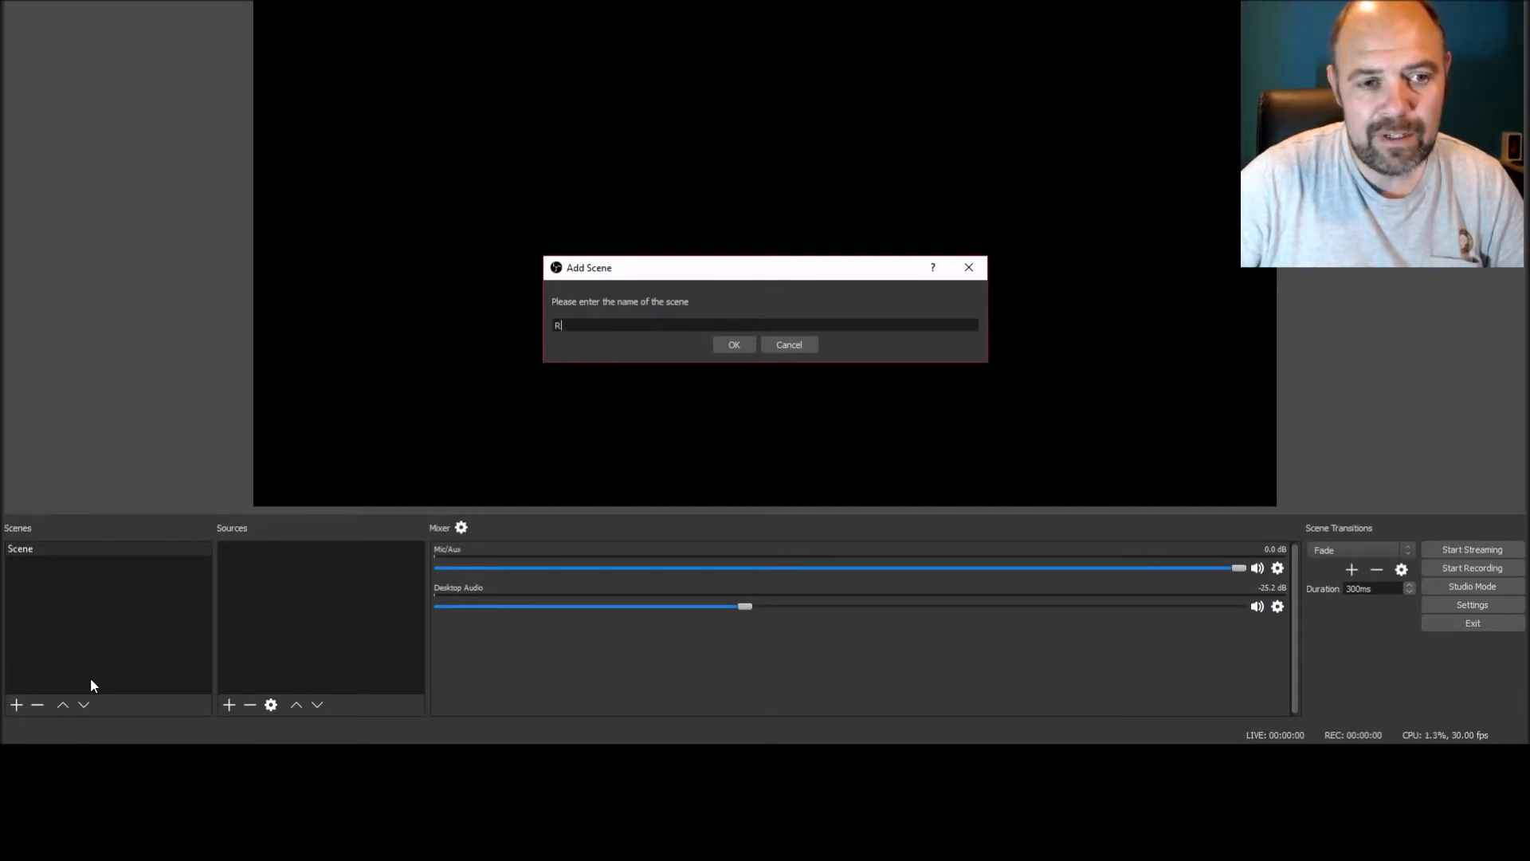
type("icks")
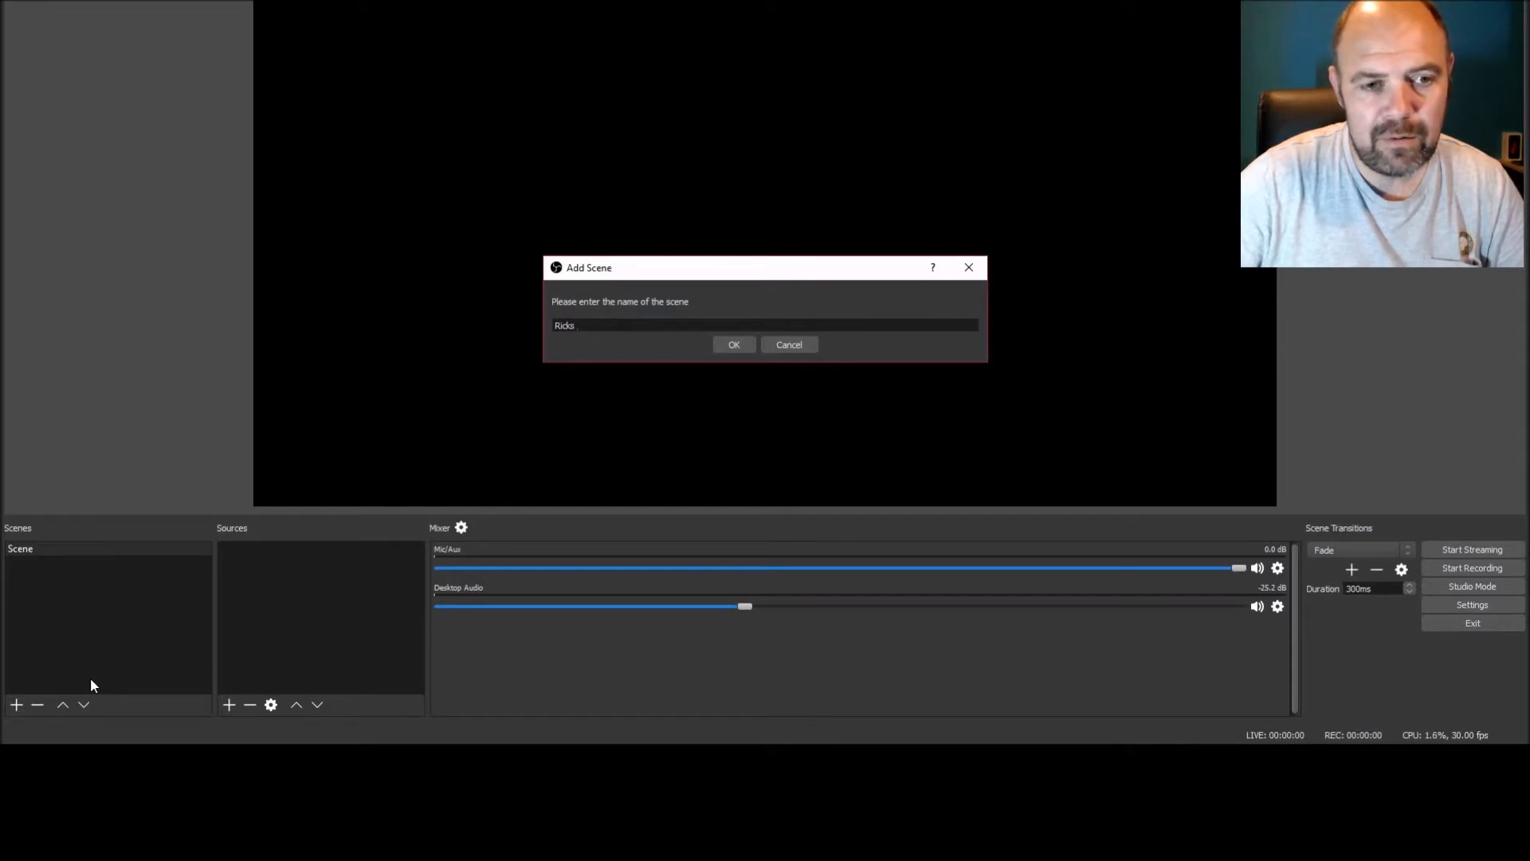
type("S")
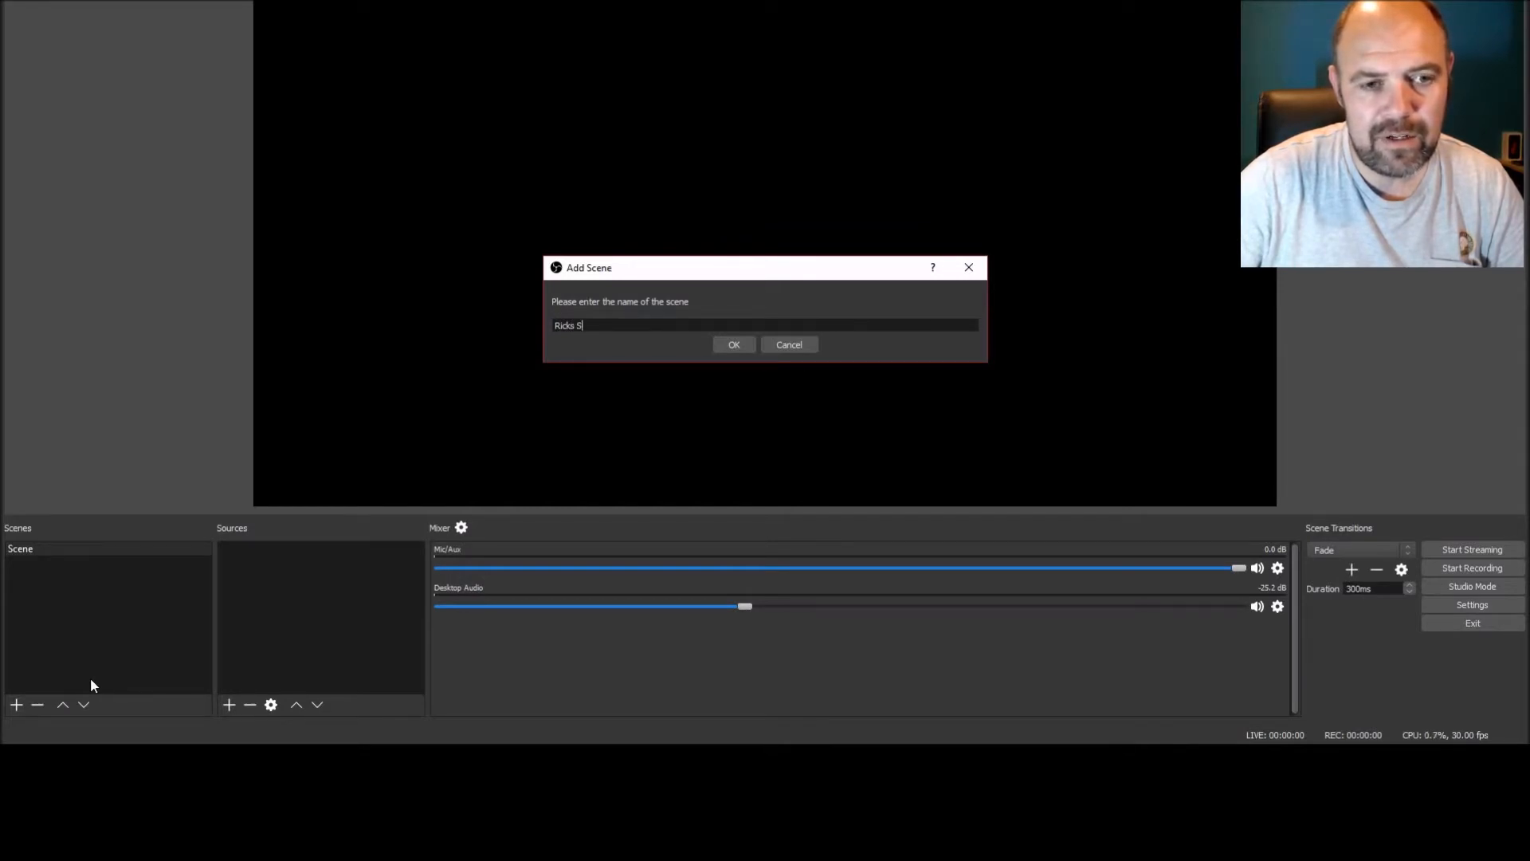
type("c")
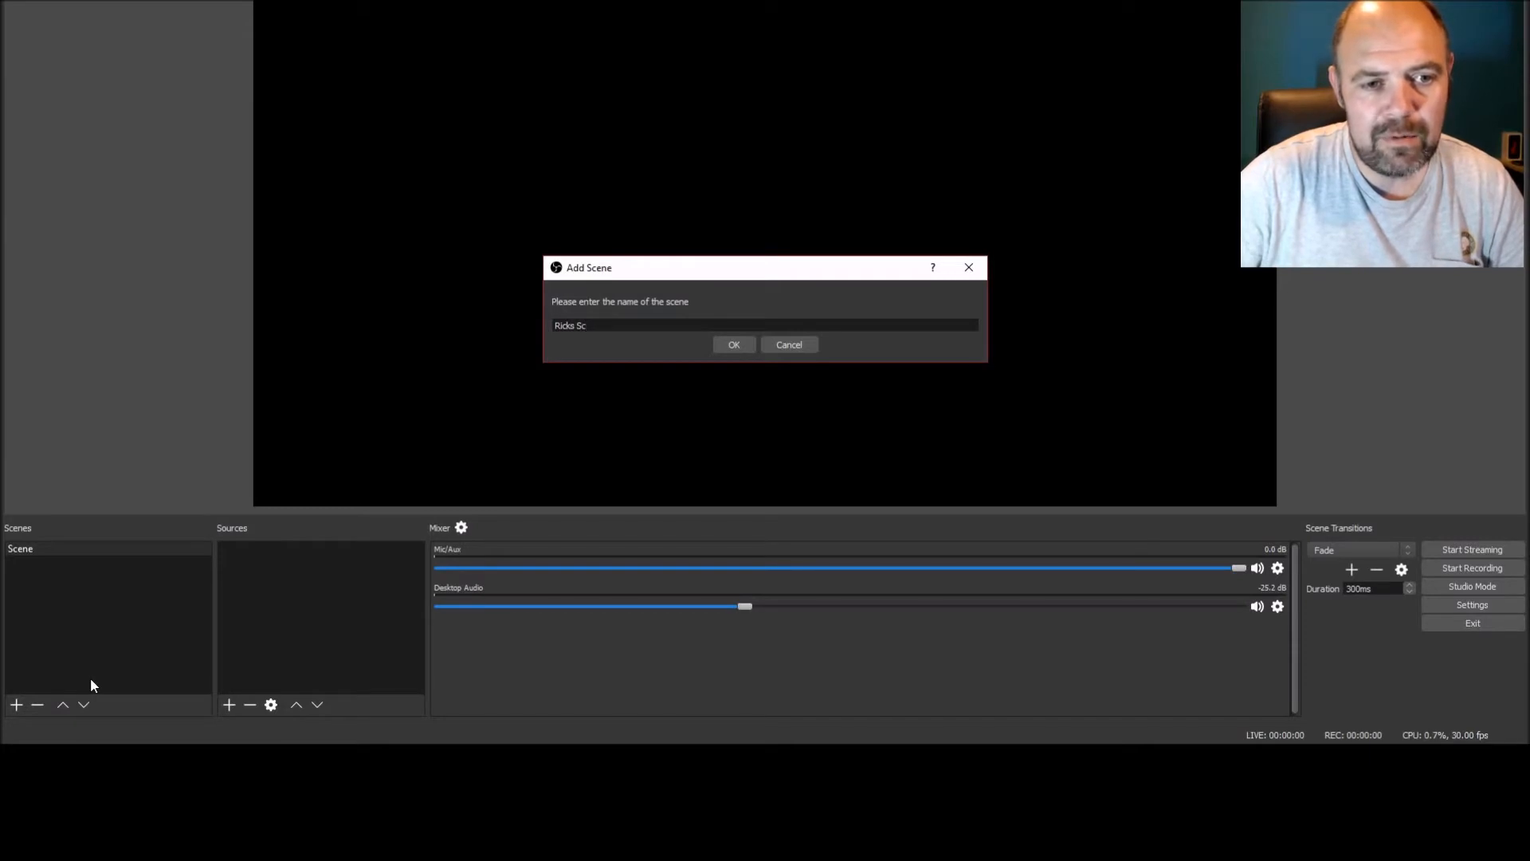
type("ene")
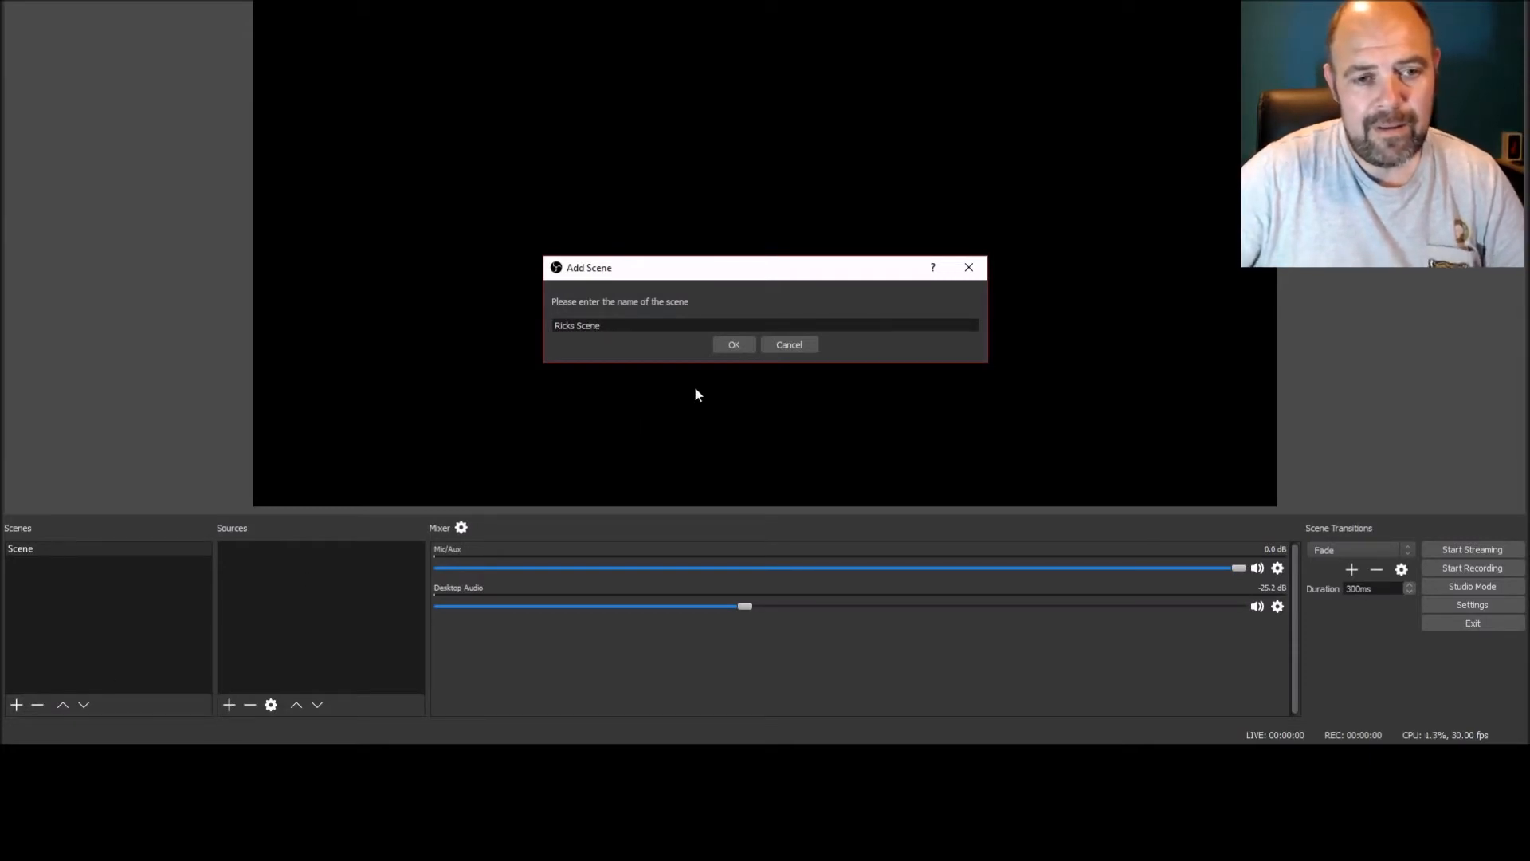
left_click(733, 344)
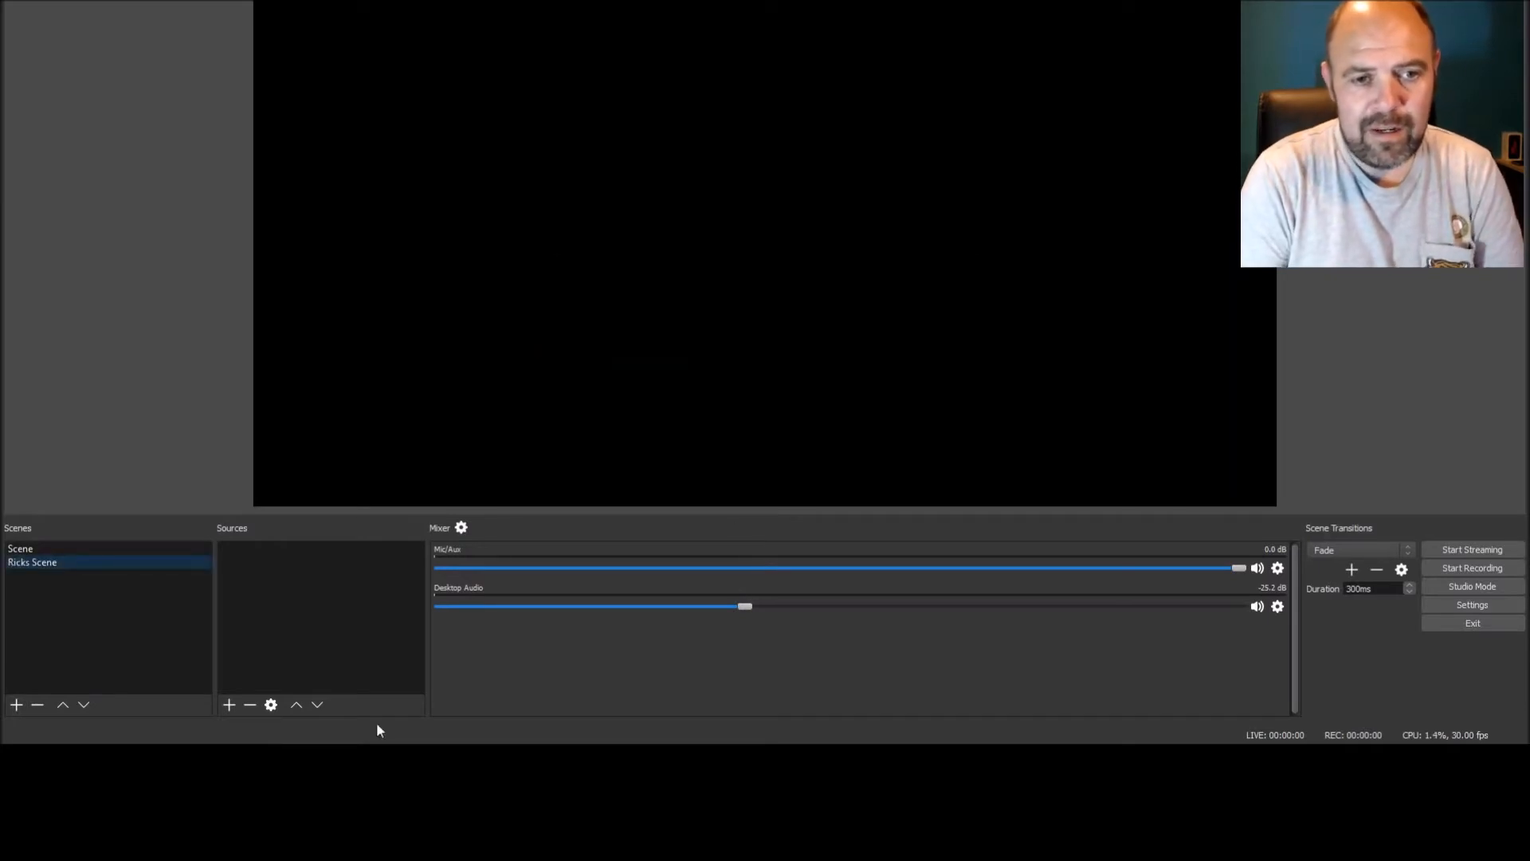
mouse_move(243, 722)
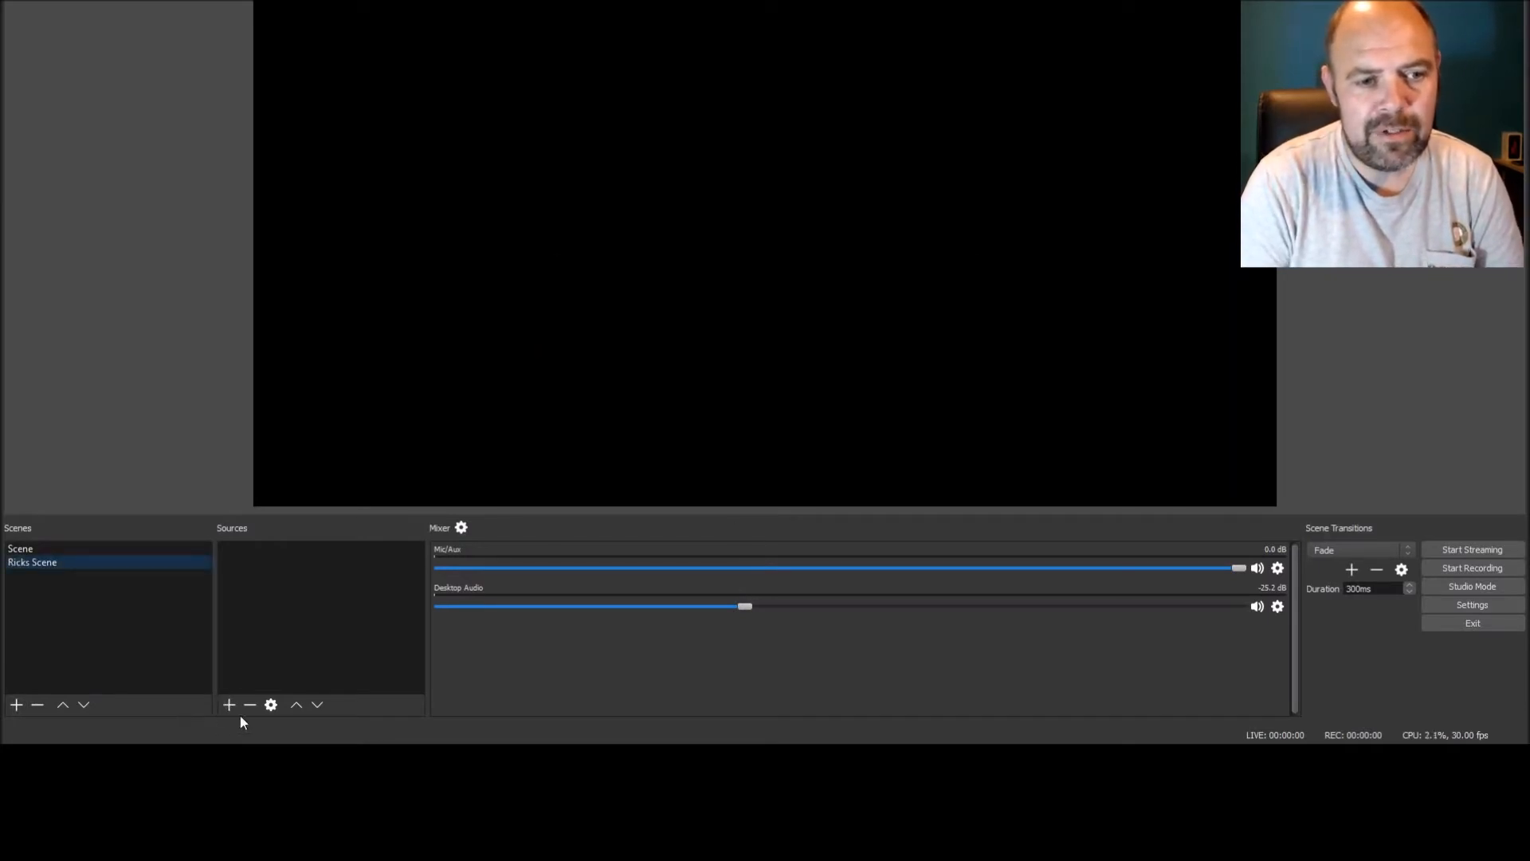
- Add an Audio Input Capture source using Microphone (3- Samson GoMic) as the device
left_click(229, 704)
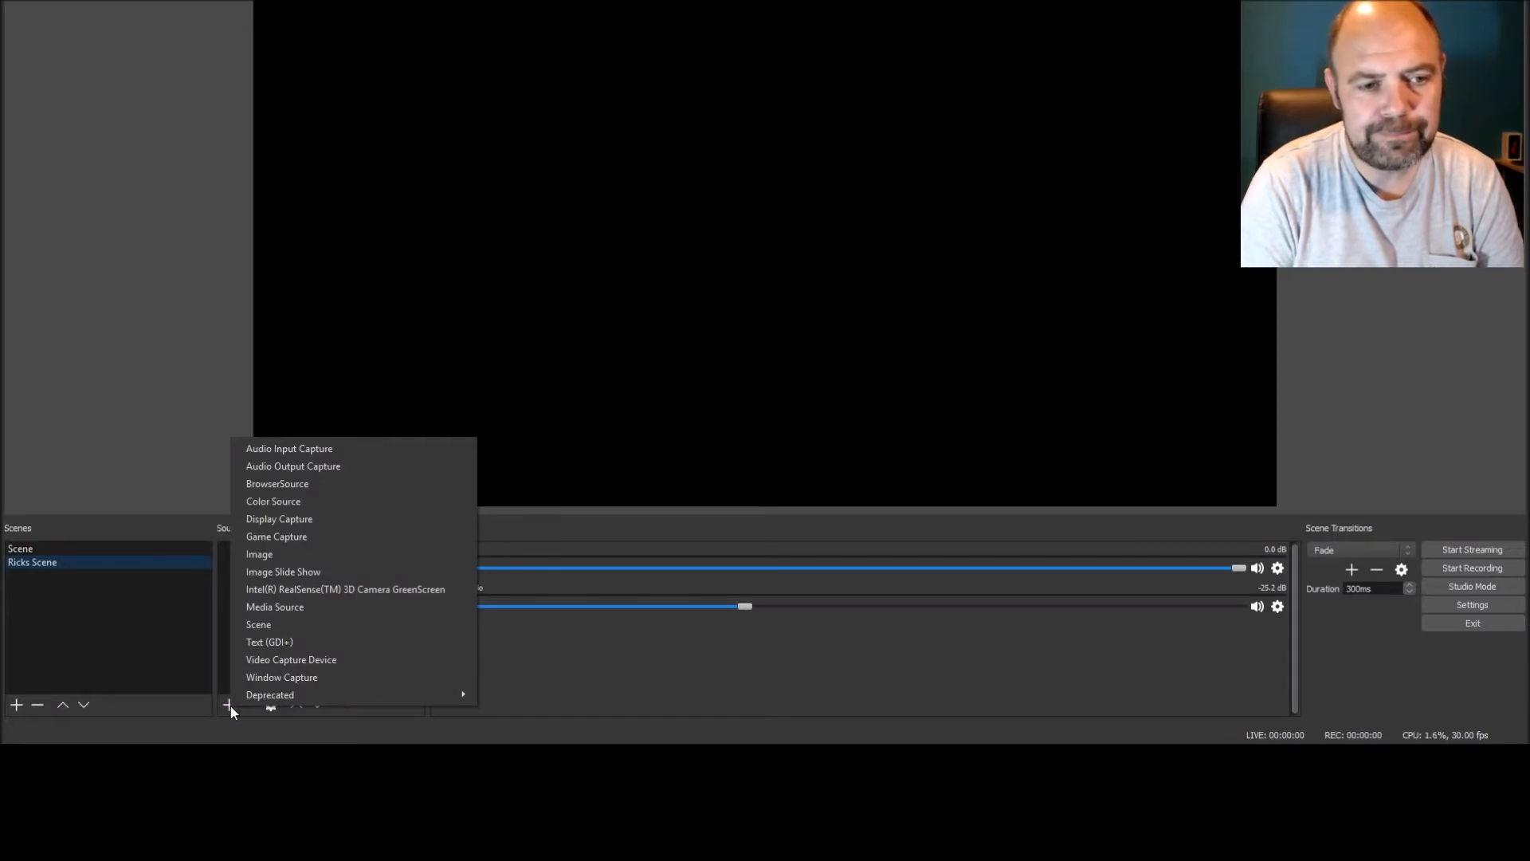
mouse_move(291, 447)
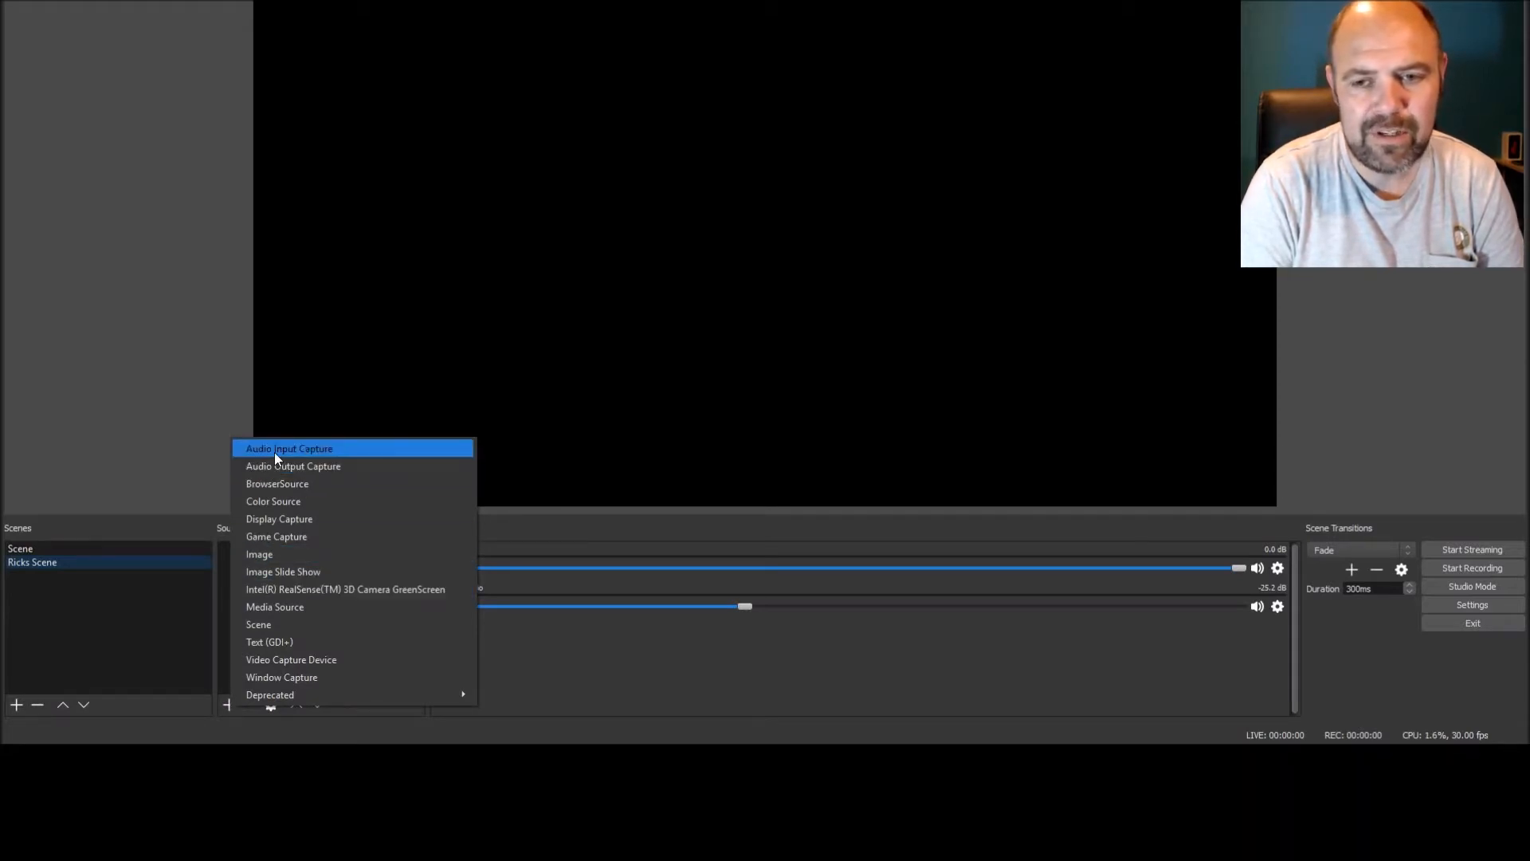
left_click(288, 447)
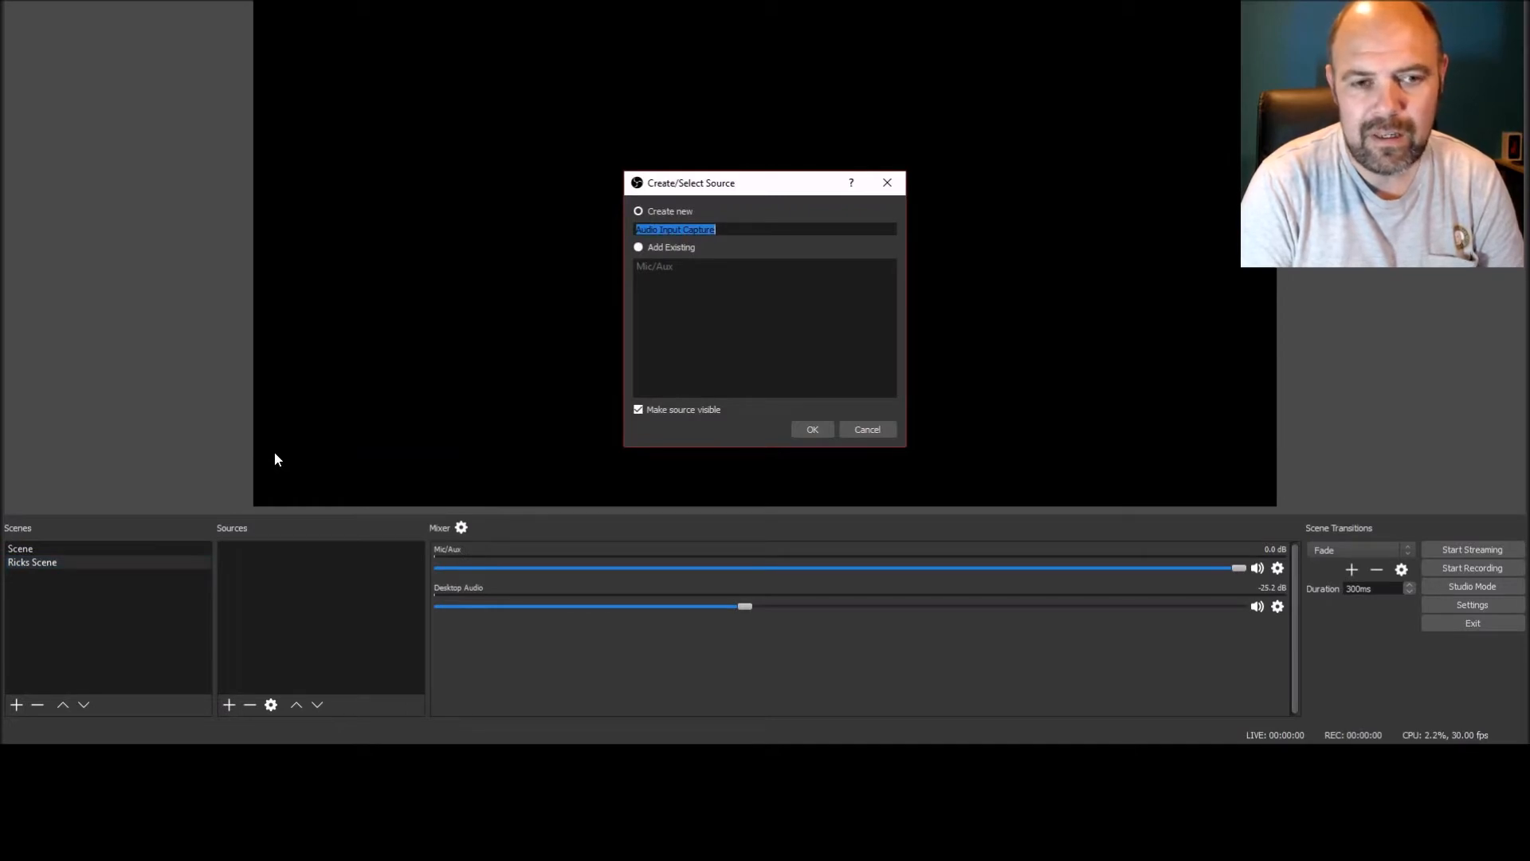
mouse_move(811, 429)
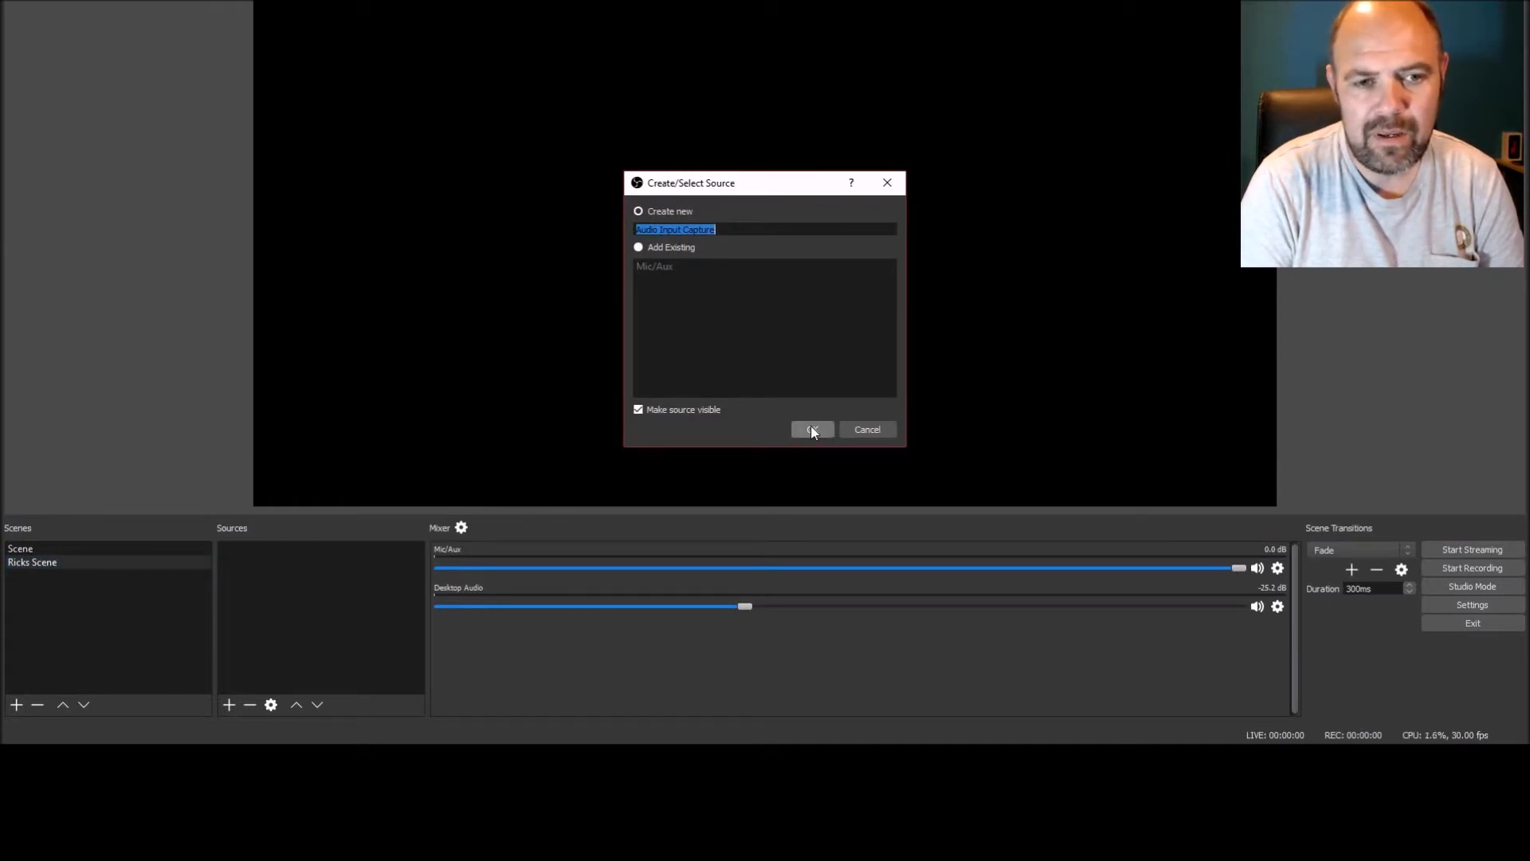
left_click(812, 429)
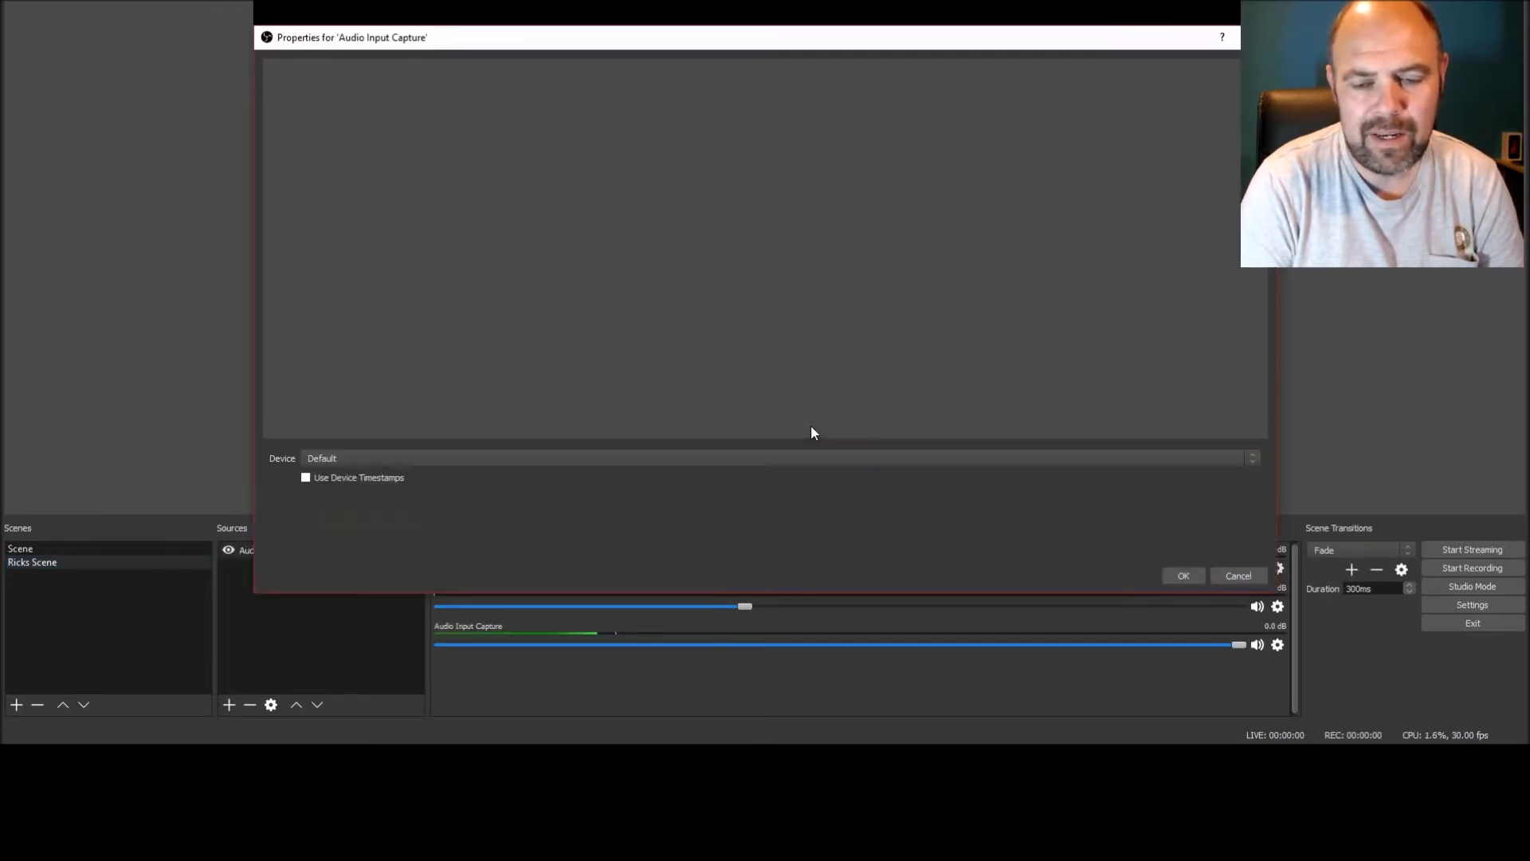
left_click(1252, 457)
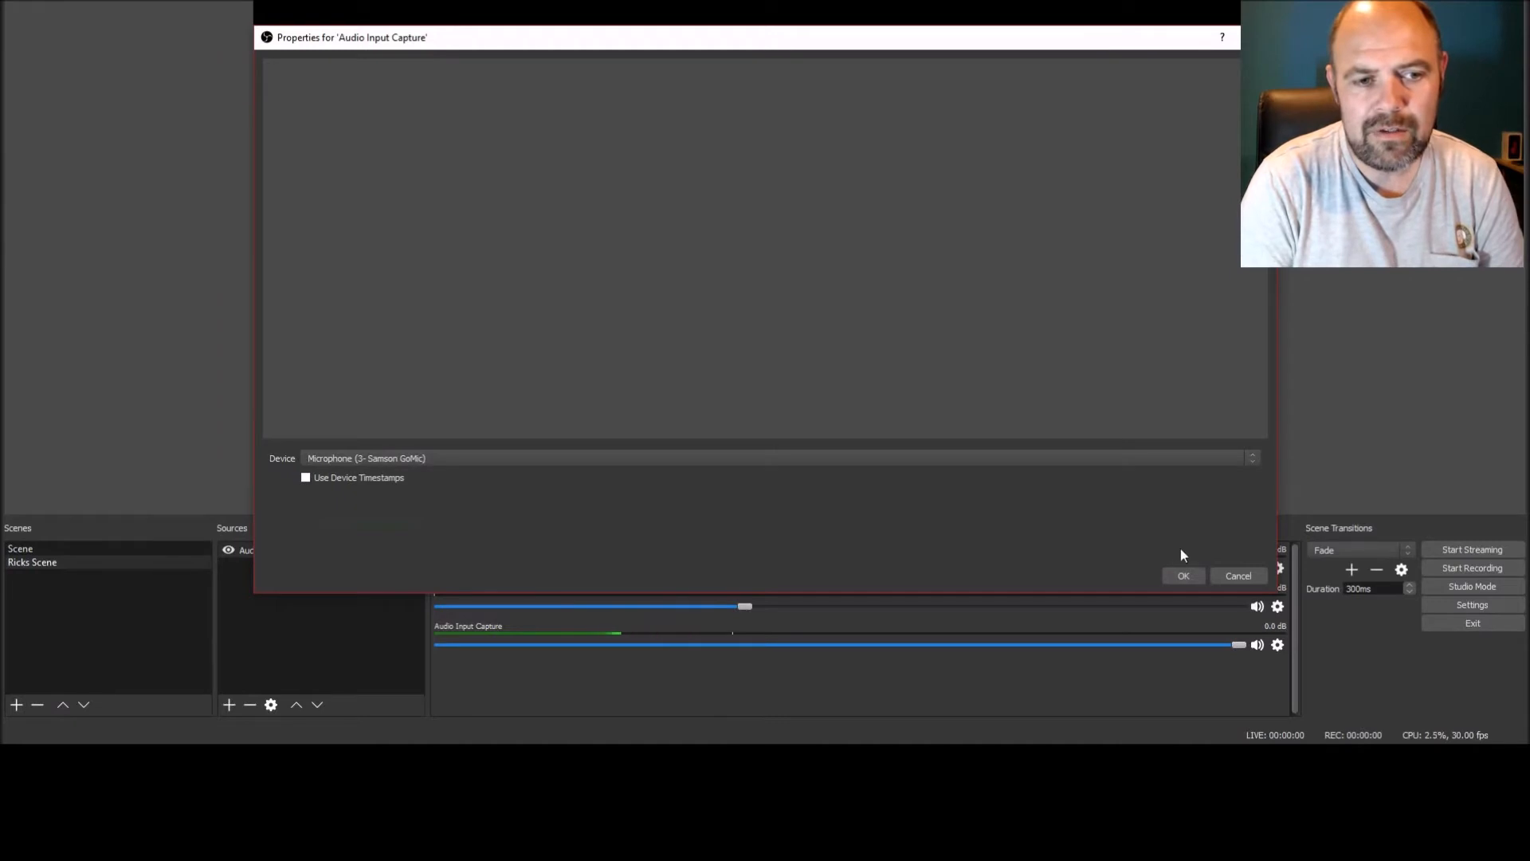
left_click(1183, 575)
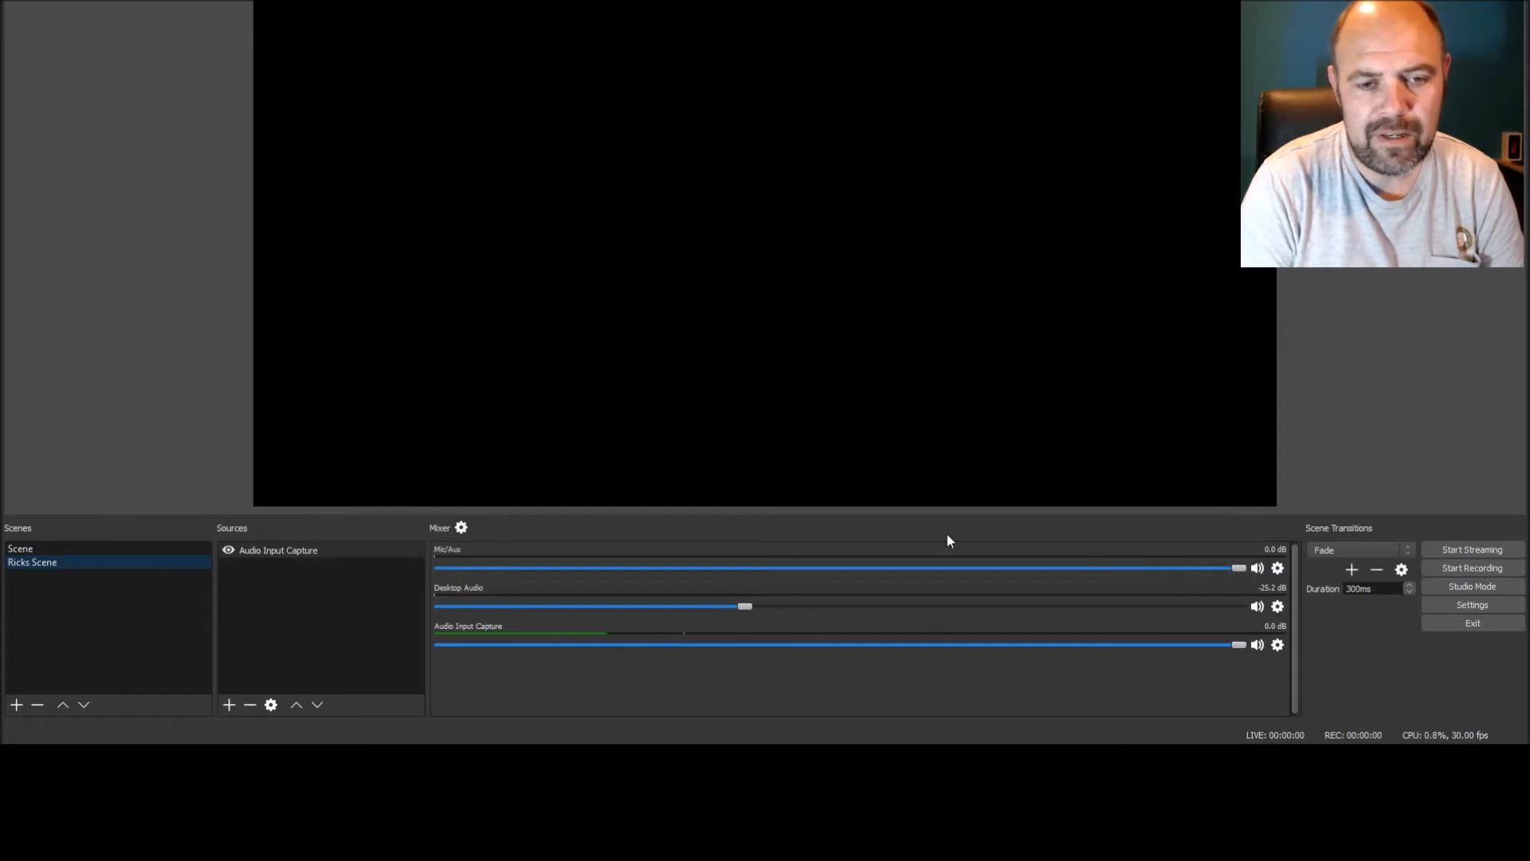
- Add a Display Capture source with its default name and settings
left_click(229, 703)
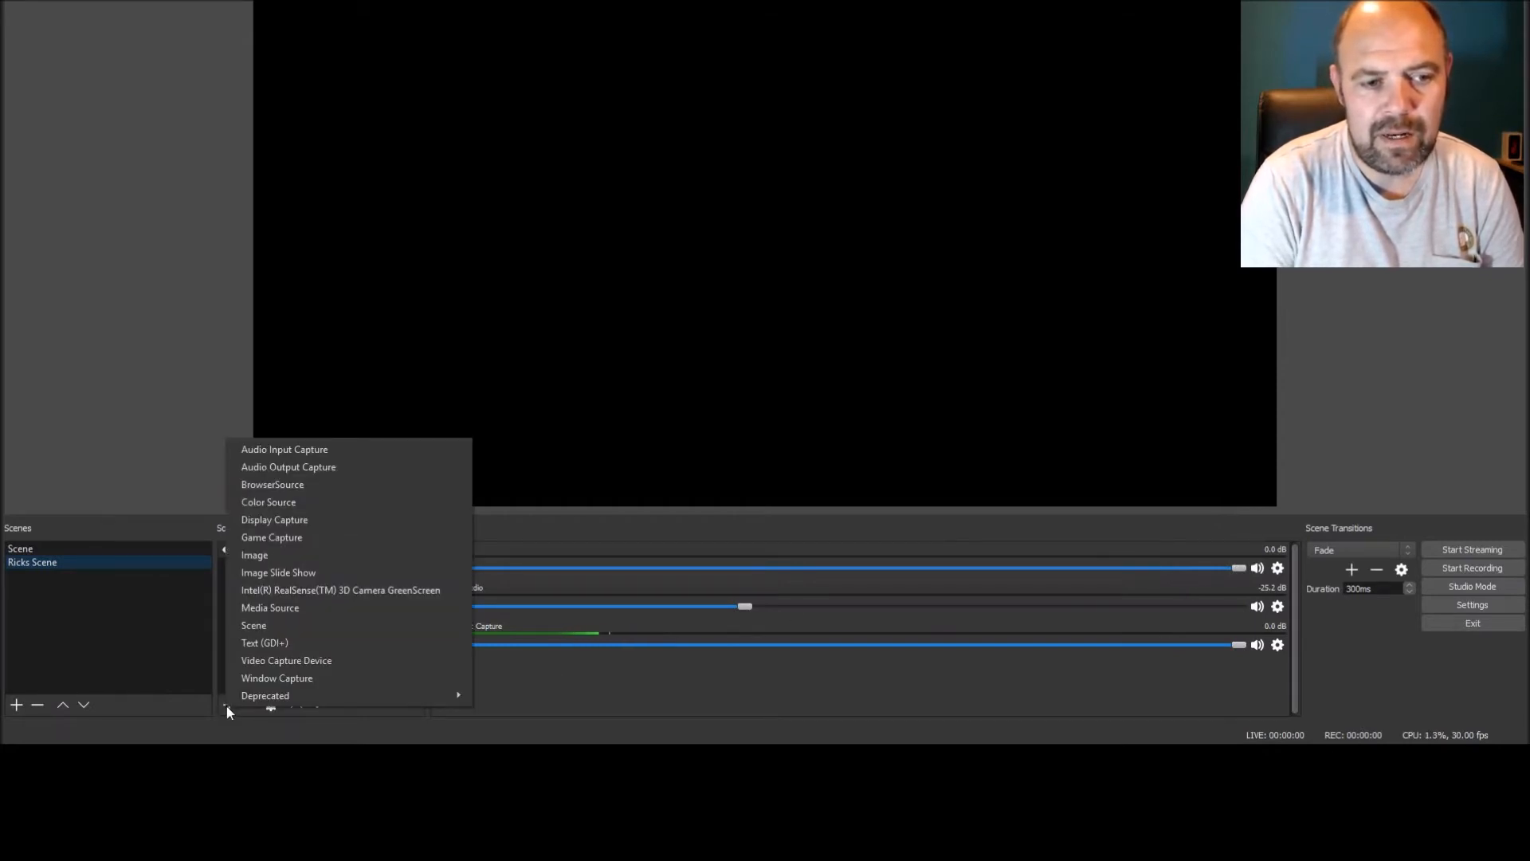
mouse_move(278, 572)
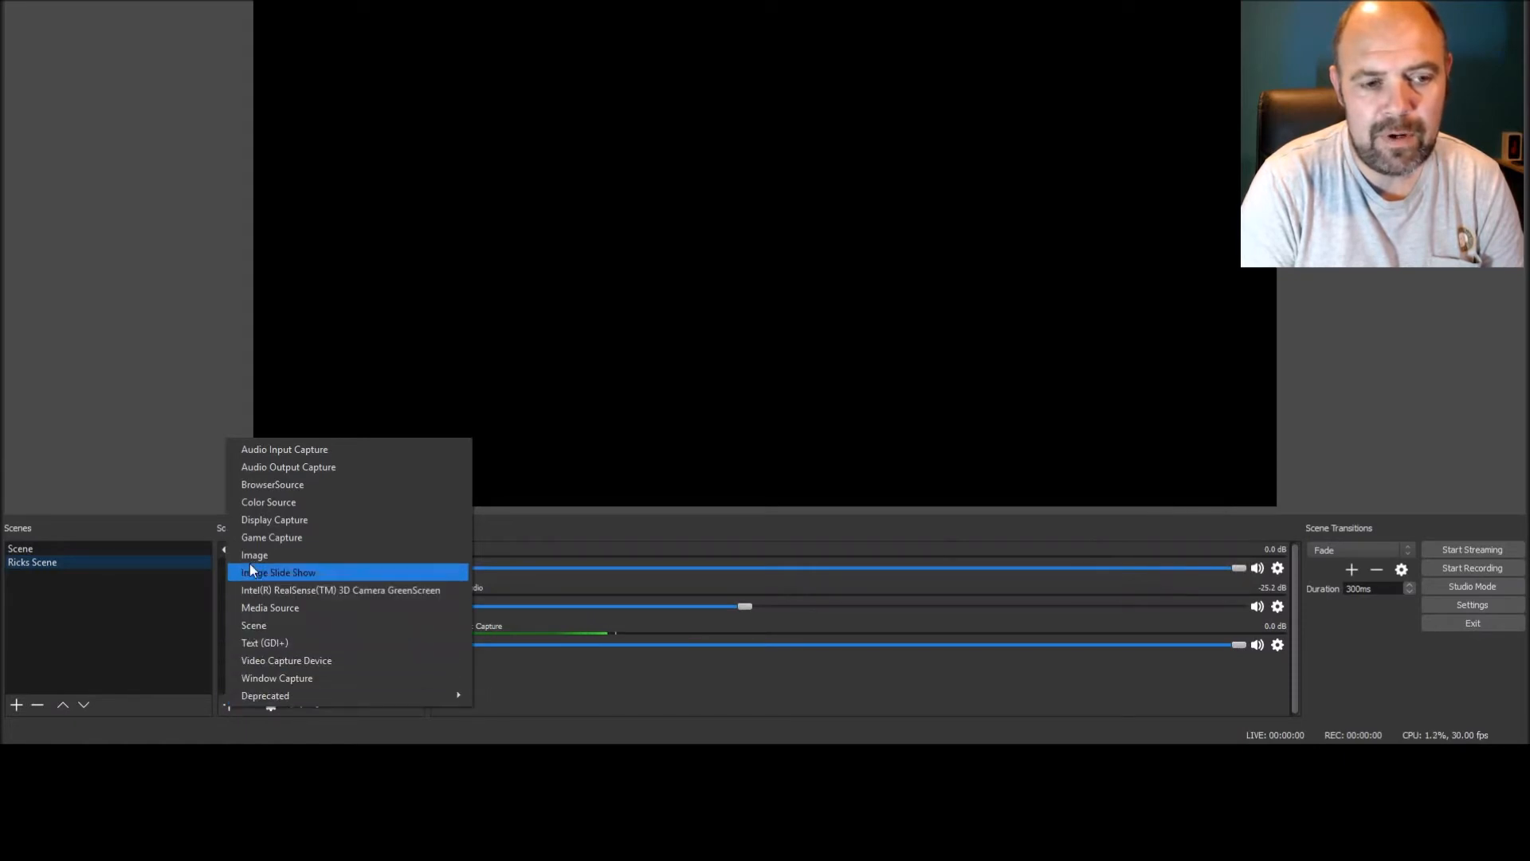
left_click(274, 519)
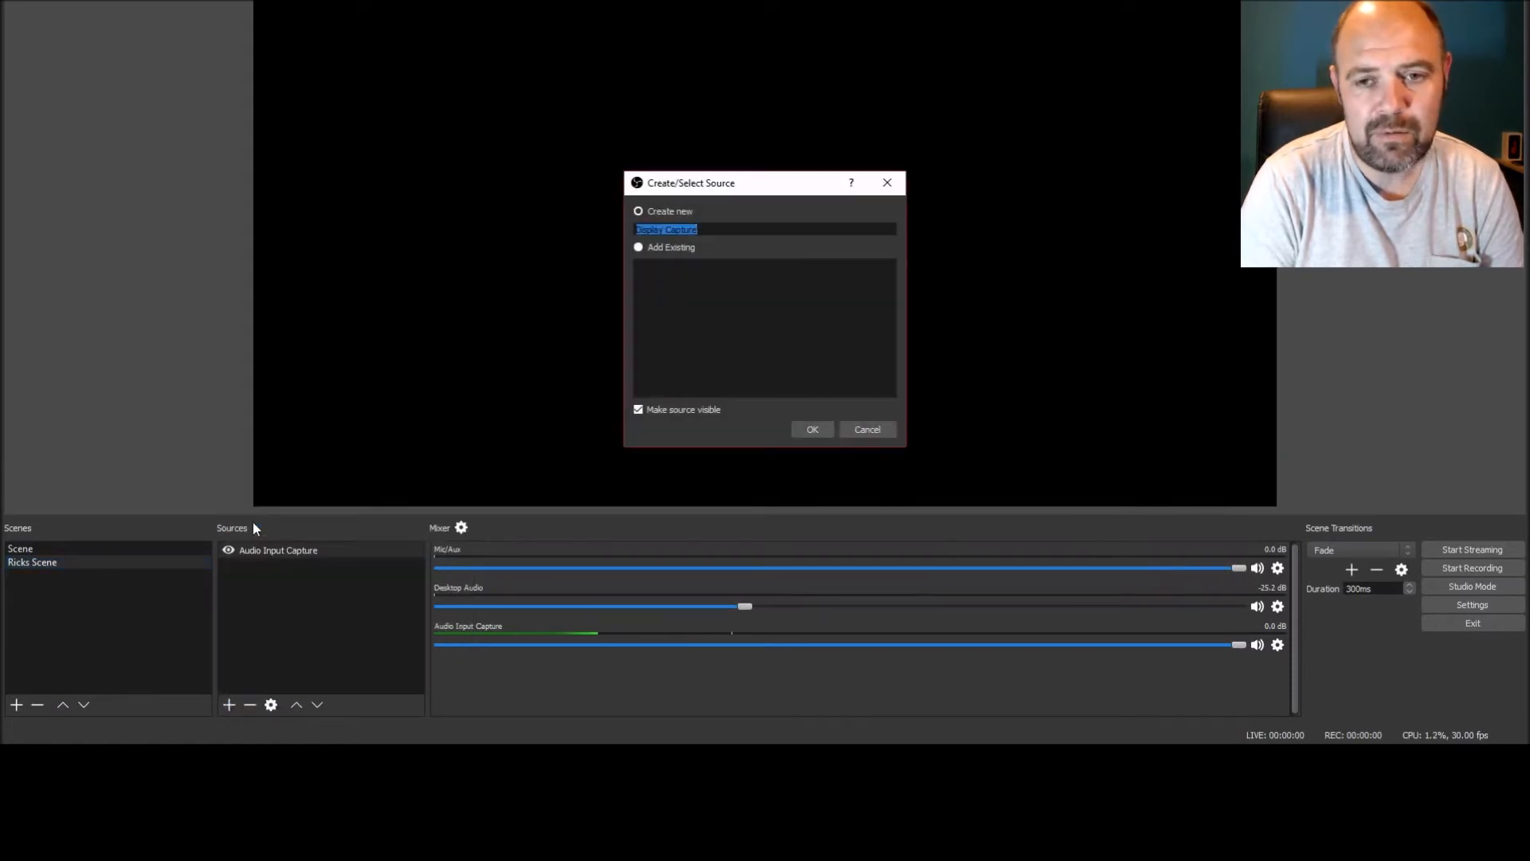
left_click(811, 429)
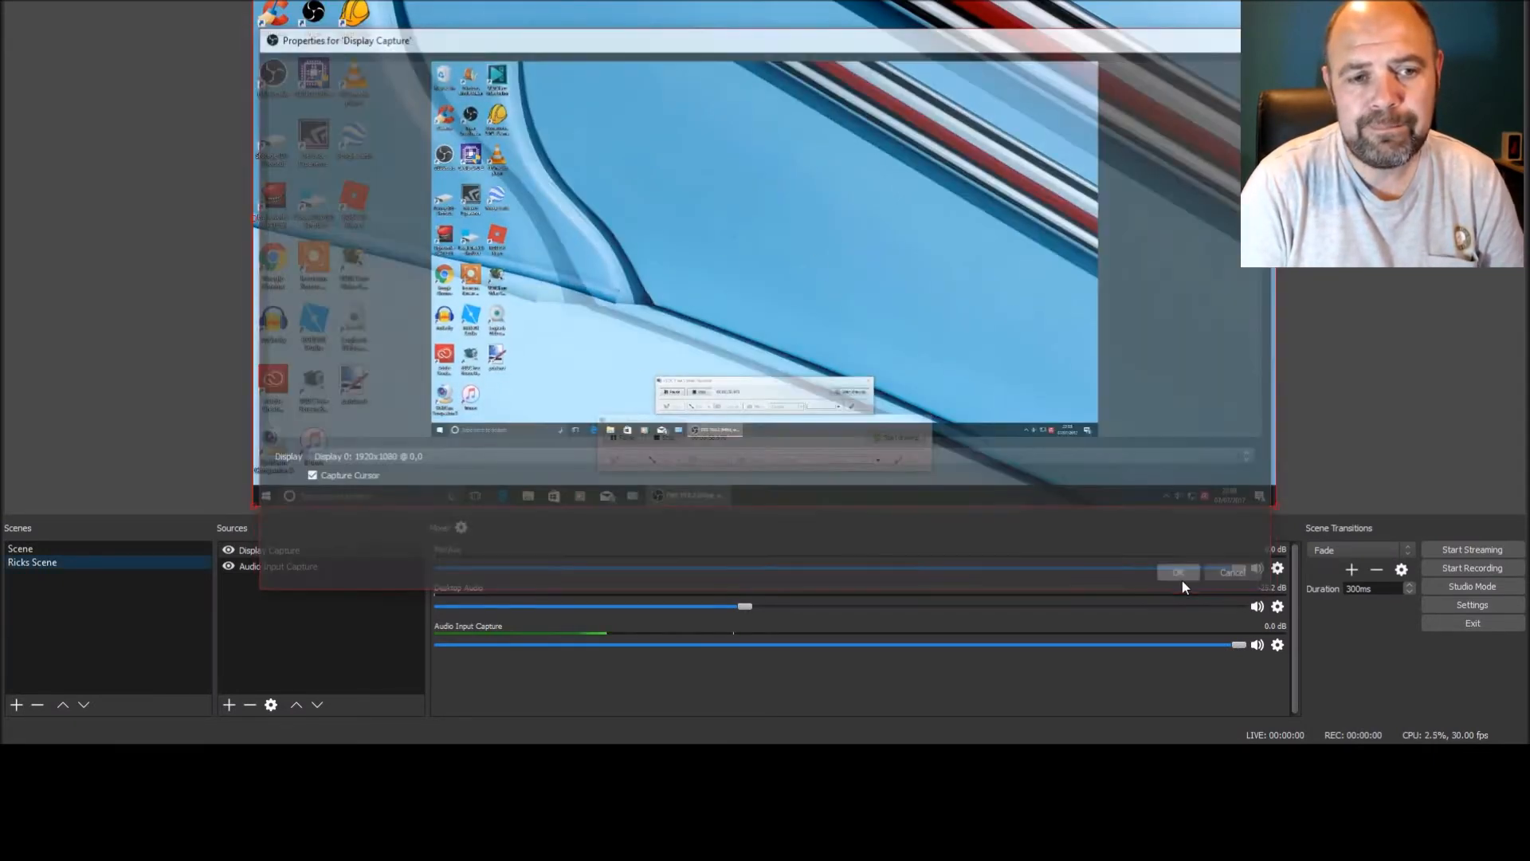
left_click(1178, 572)
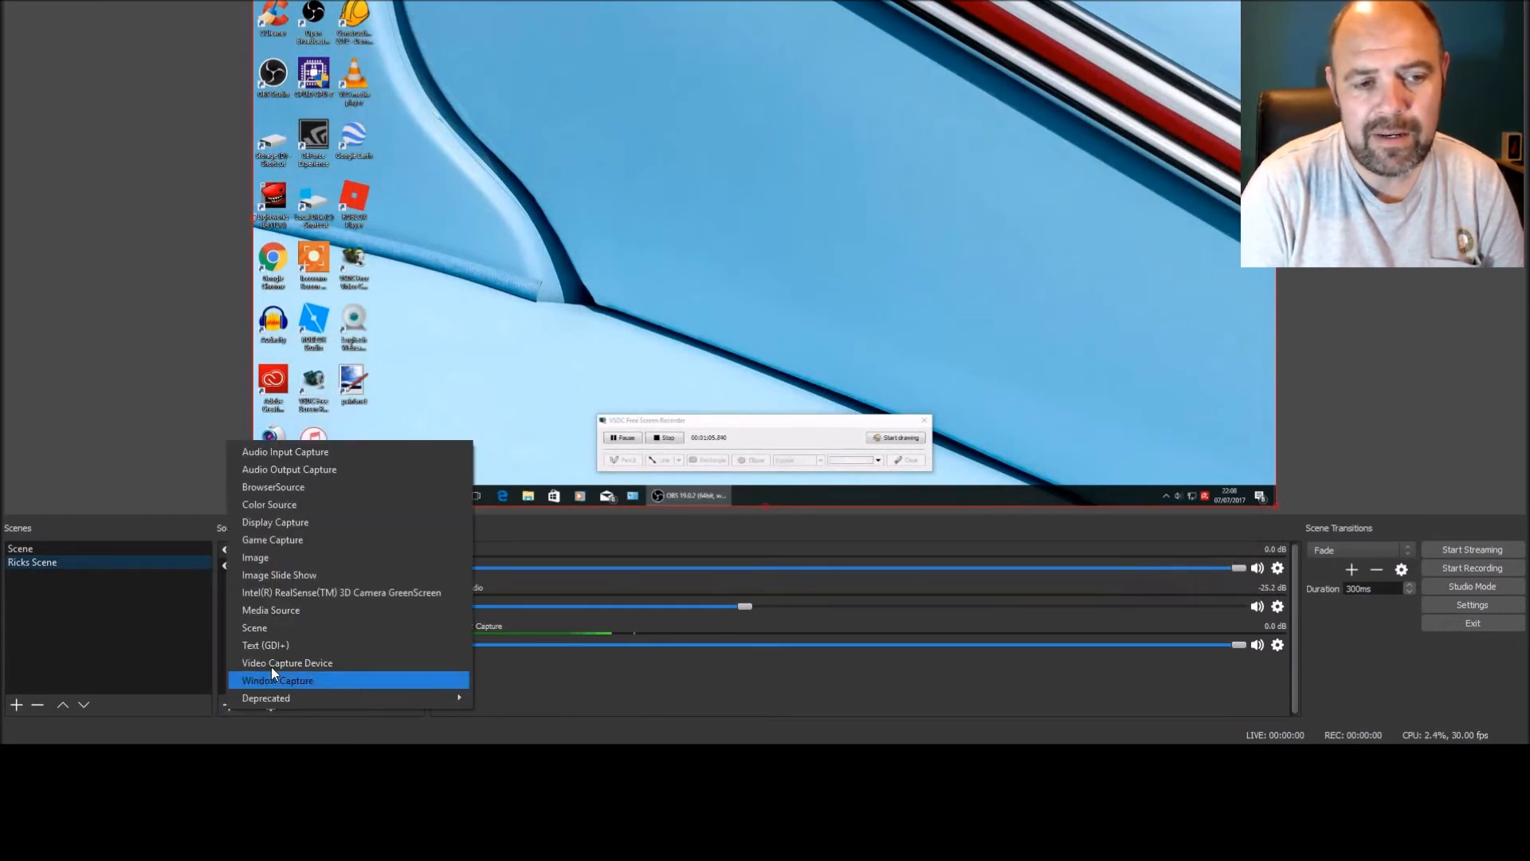
- Add a Logitech C920 Video Capture Device source, closing Configure Video without saving
left_click(287, 663)
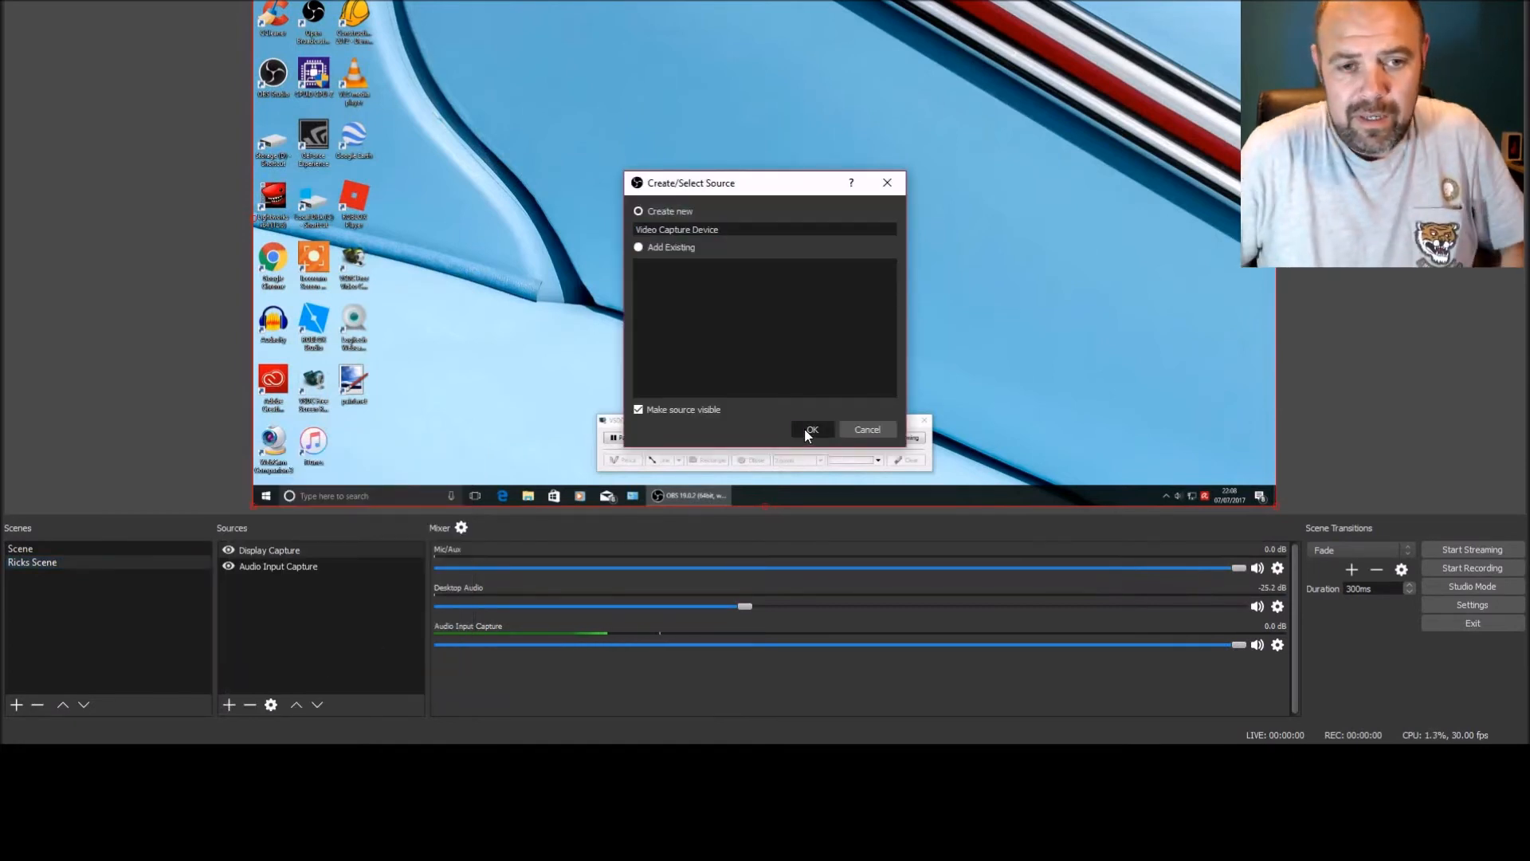
left_click(812, 430)
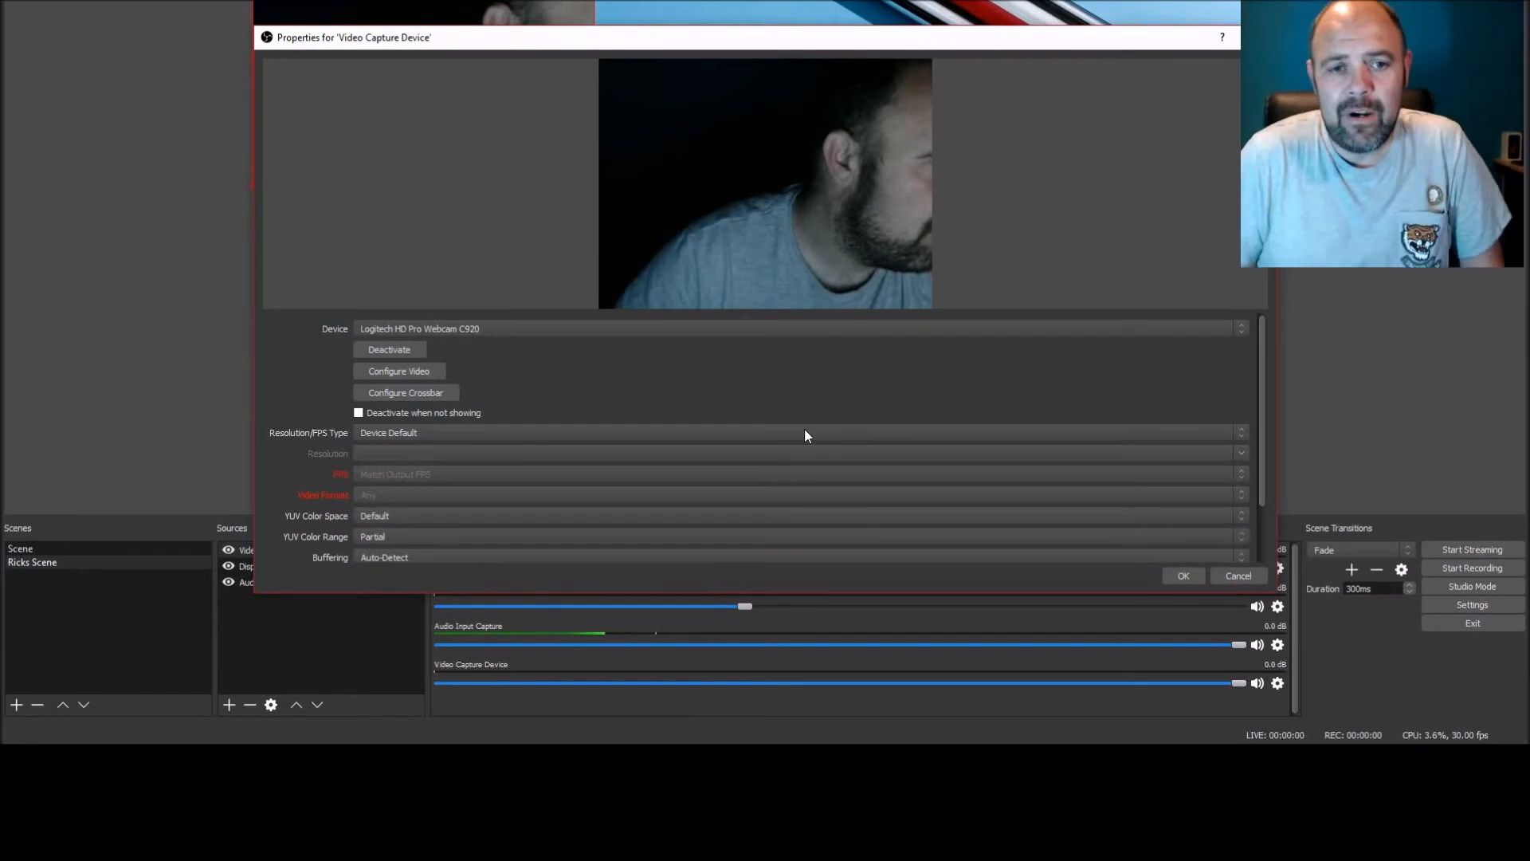
mouse_move(304, 392)
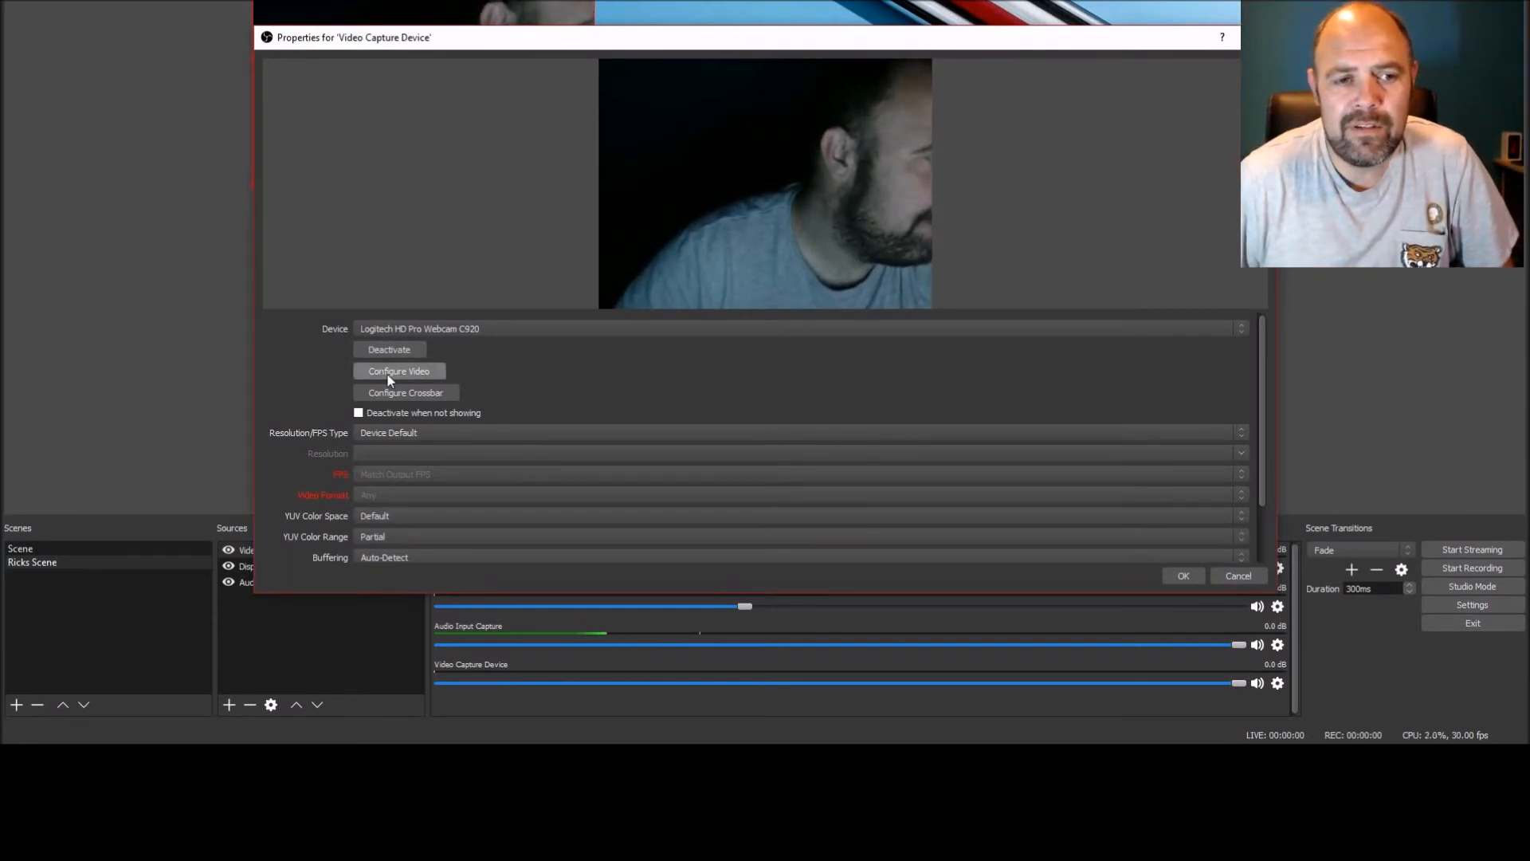
left_click(399, 370)
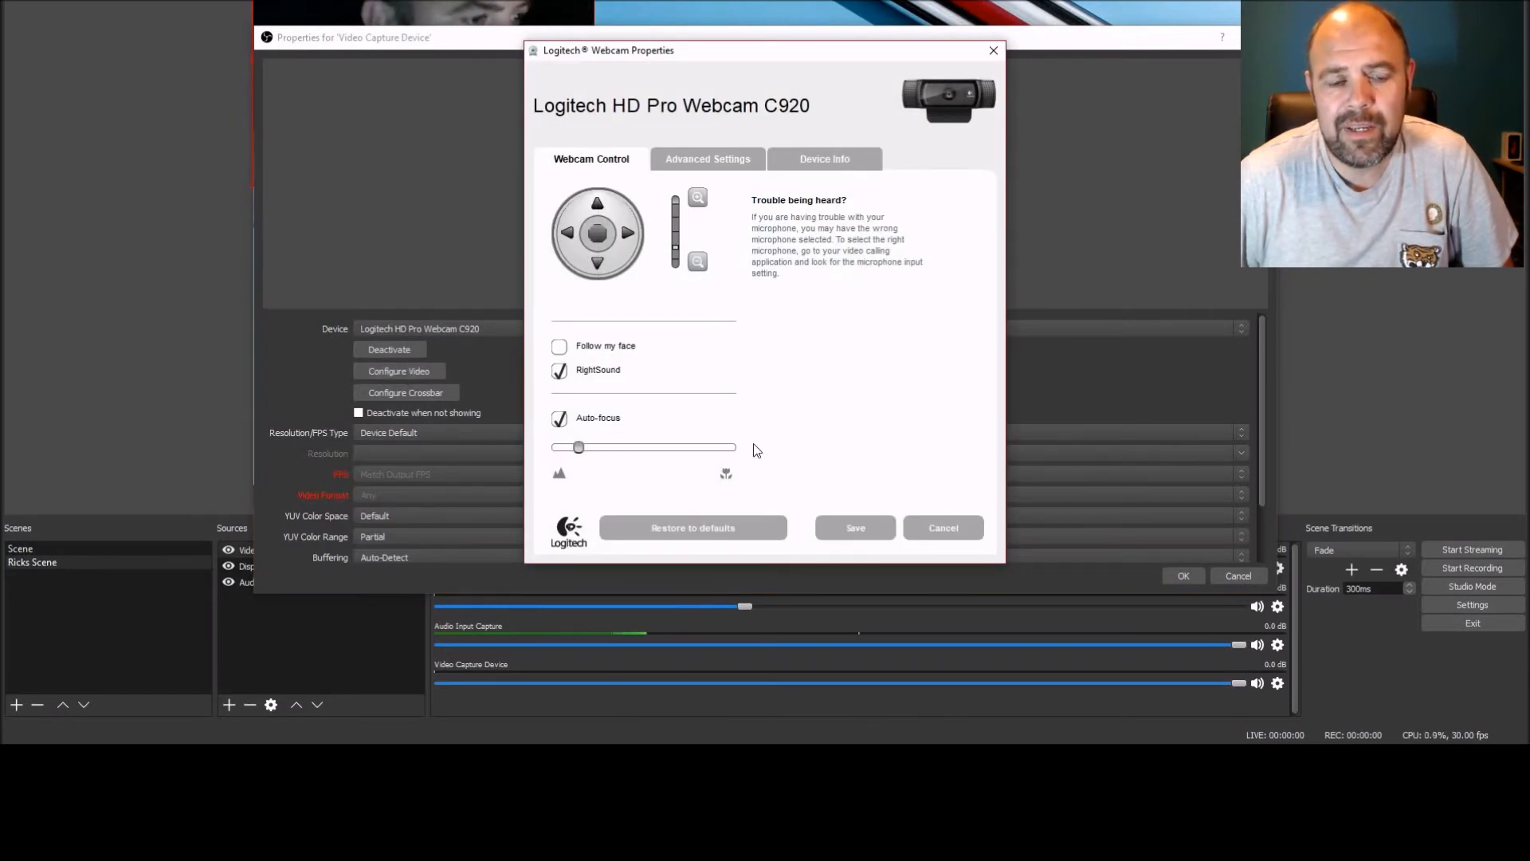
left_click(942, 527)
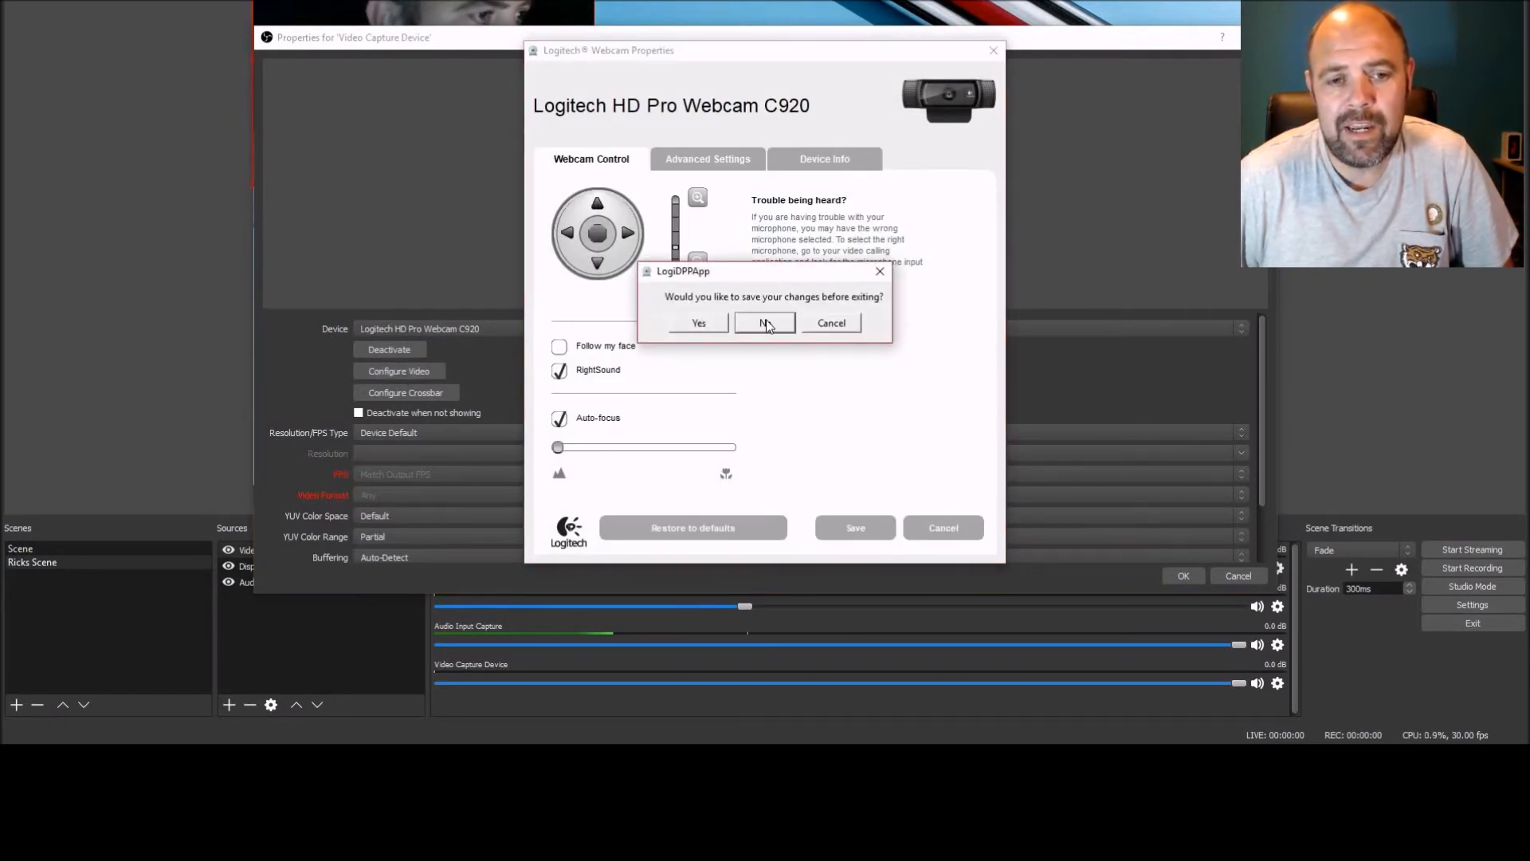
left_click(765, 322)
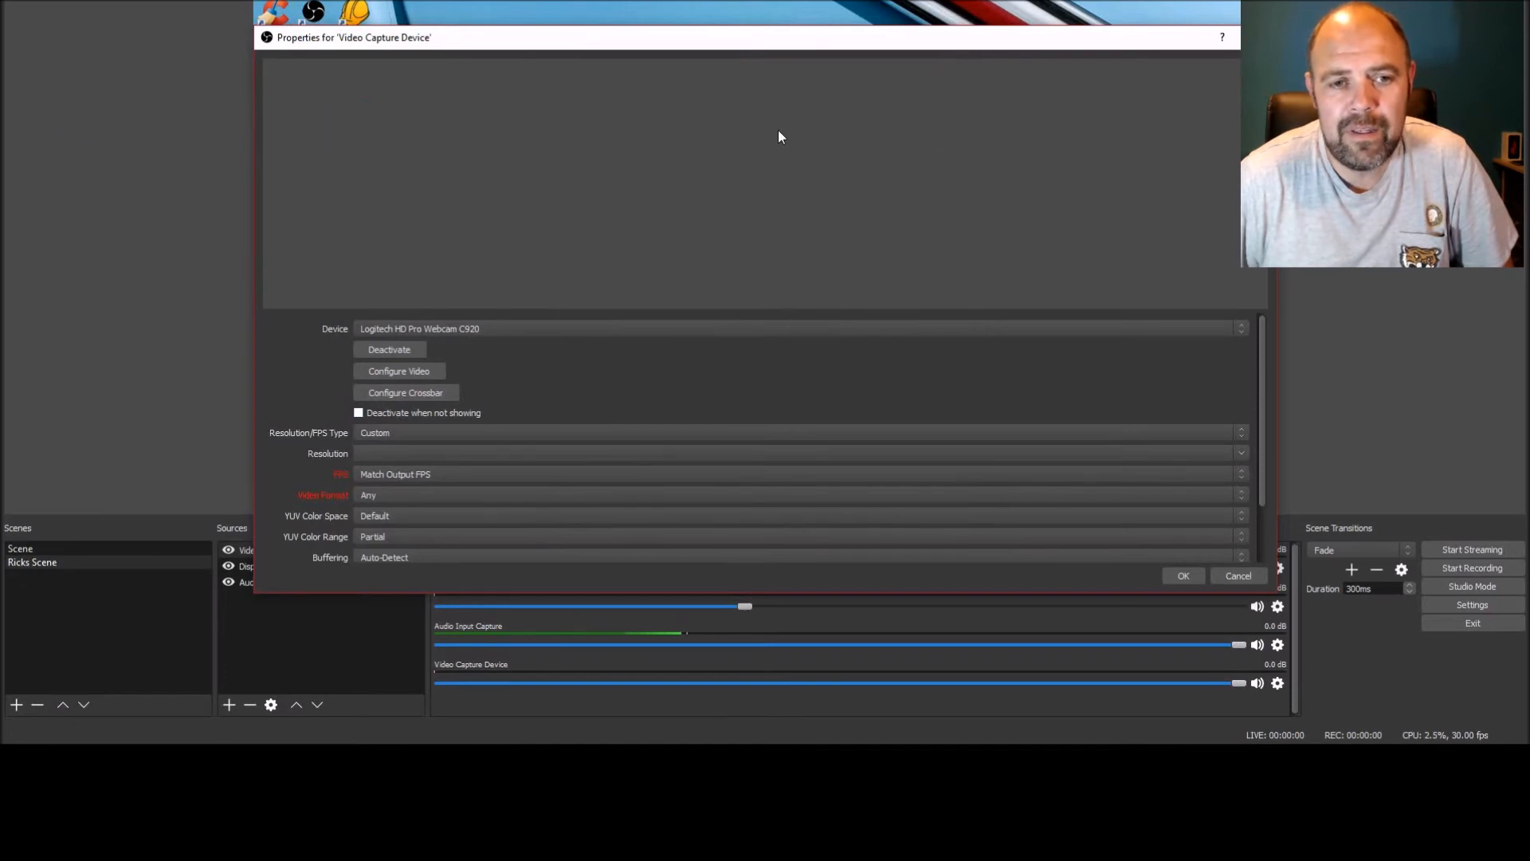
mouse_move(1244, 464)
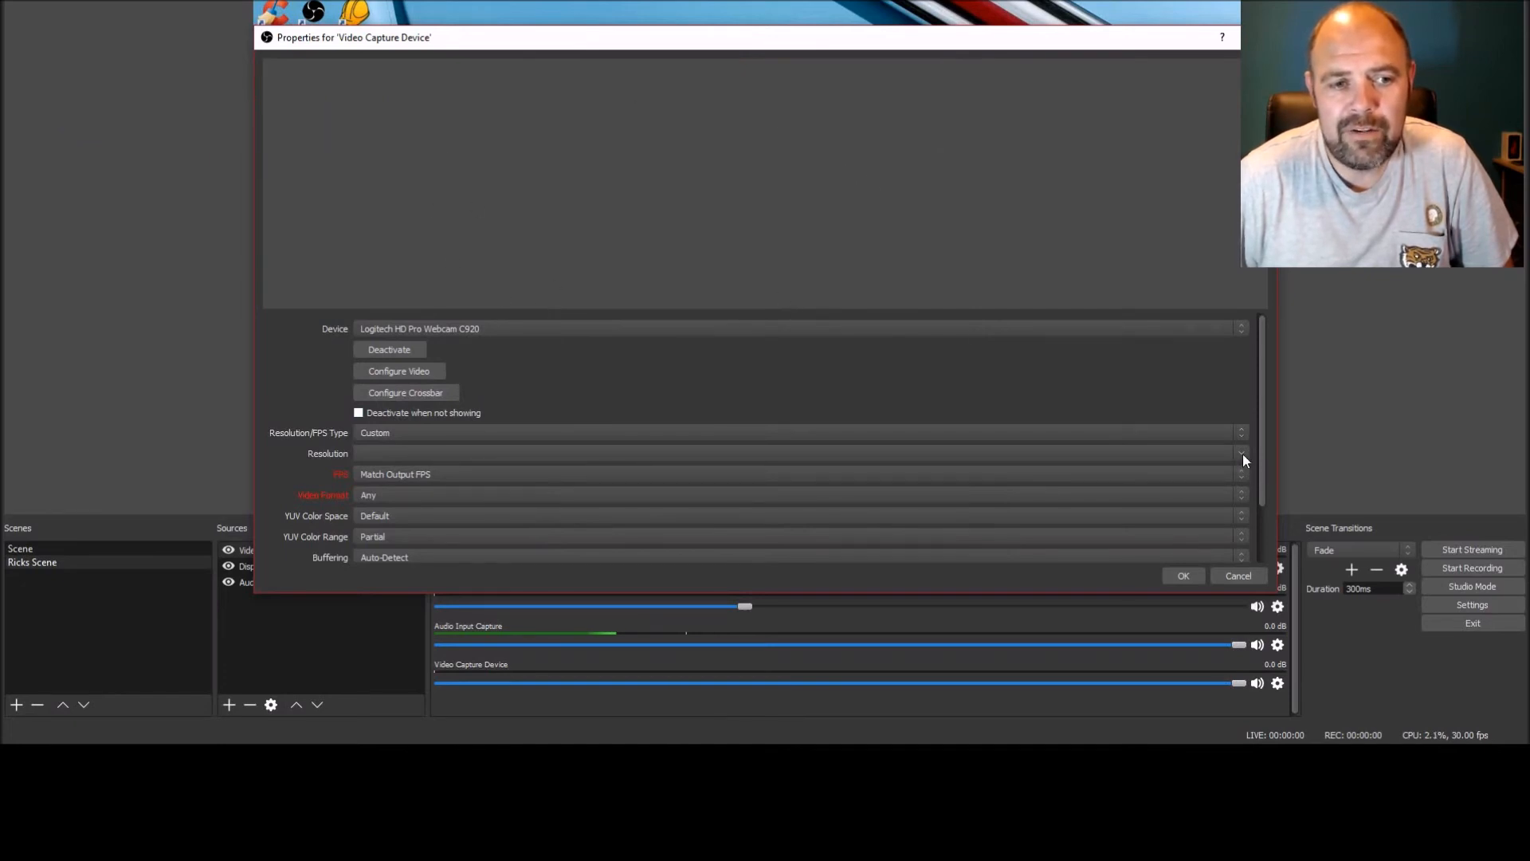
- Change the webcam resolution from 800x600 to 1920x1080 and accept the properties
left_click(1239, 453)
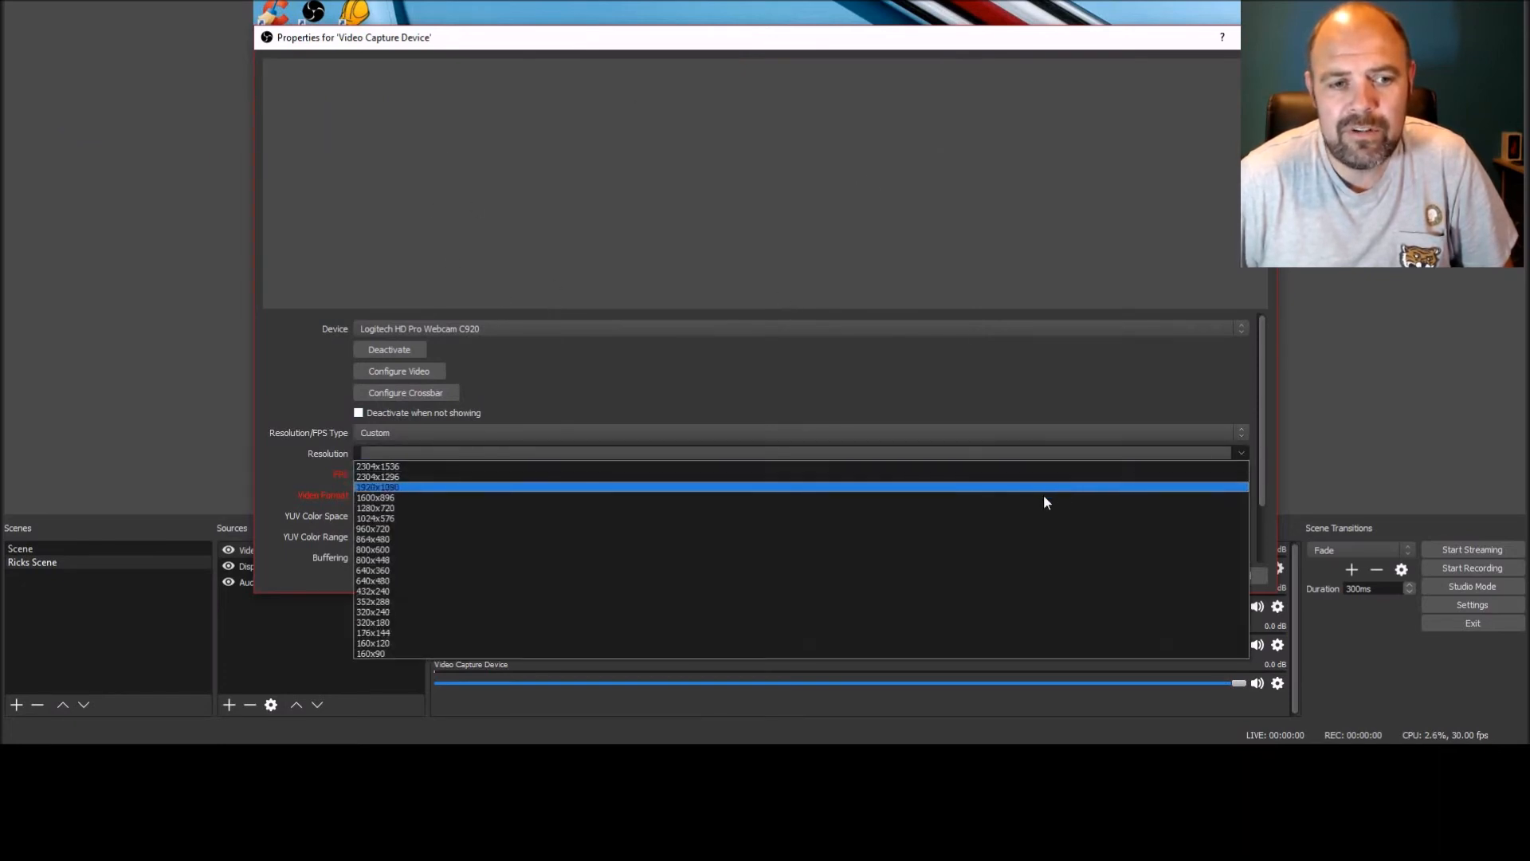
left_click(372, 549)
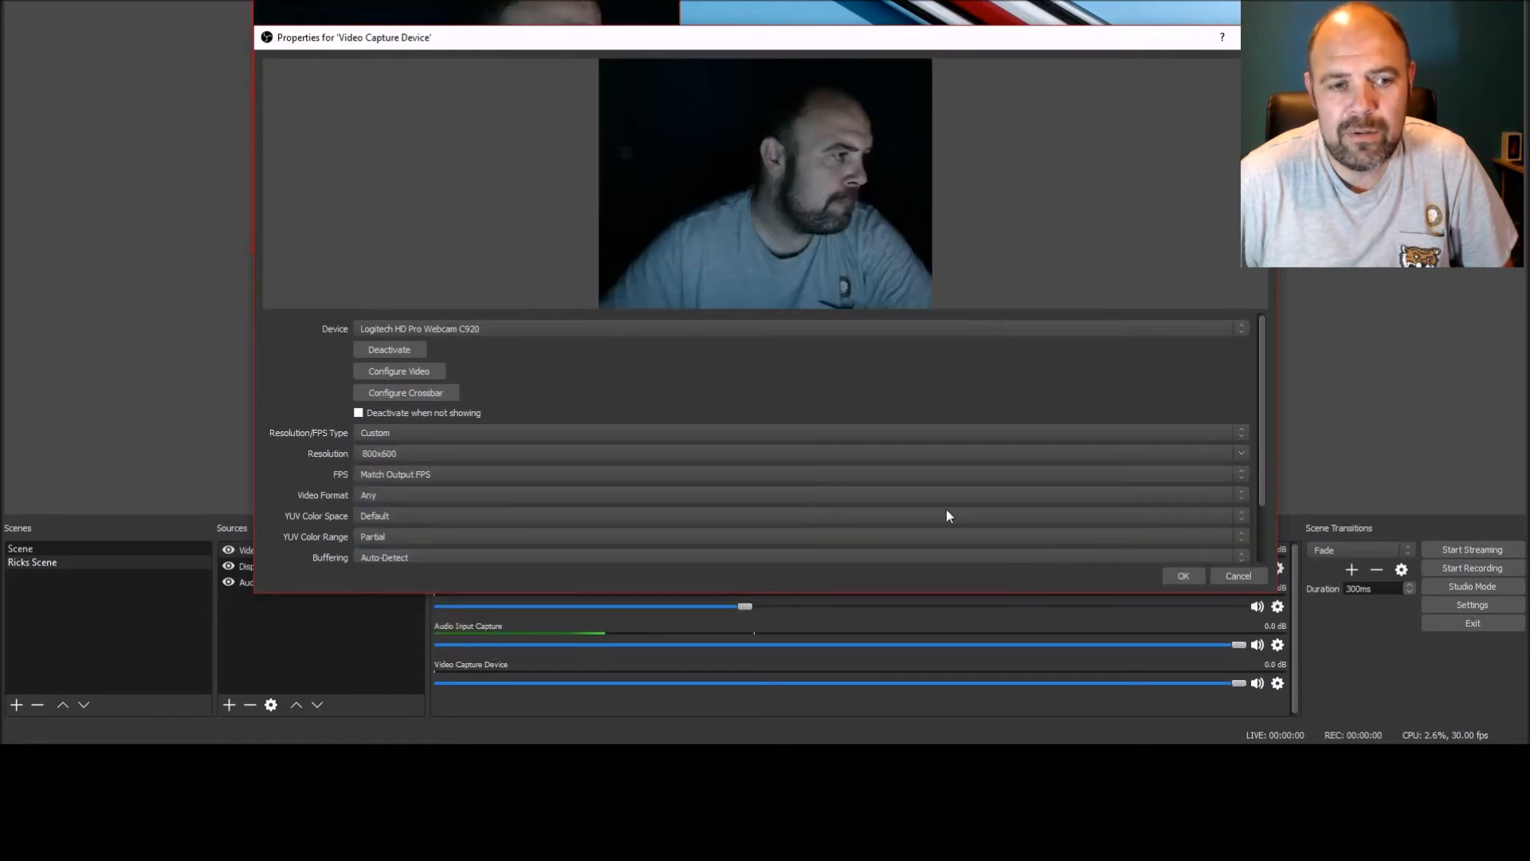
mouse_move(955, 219)
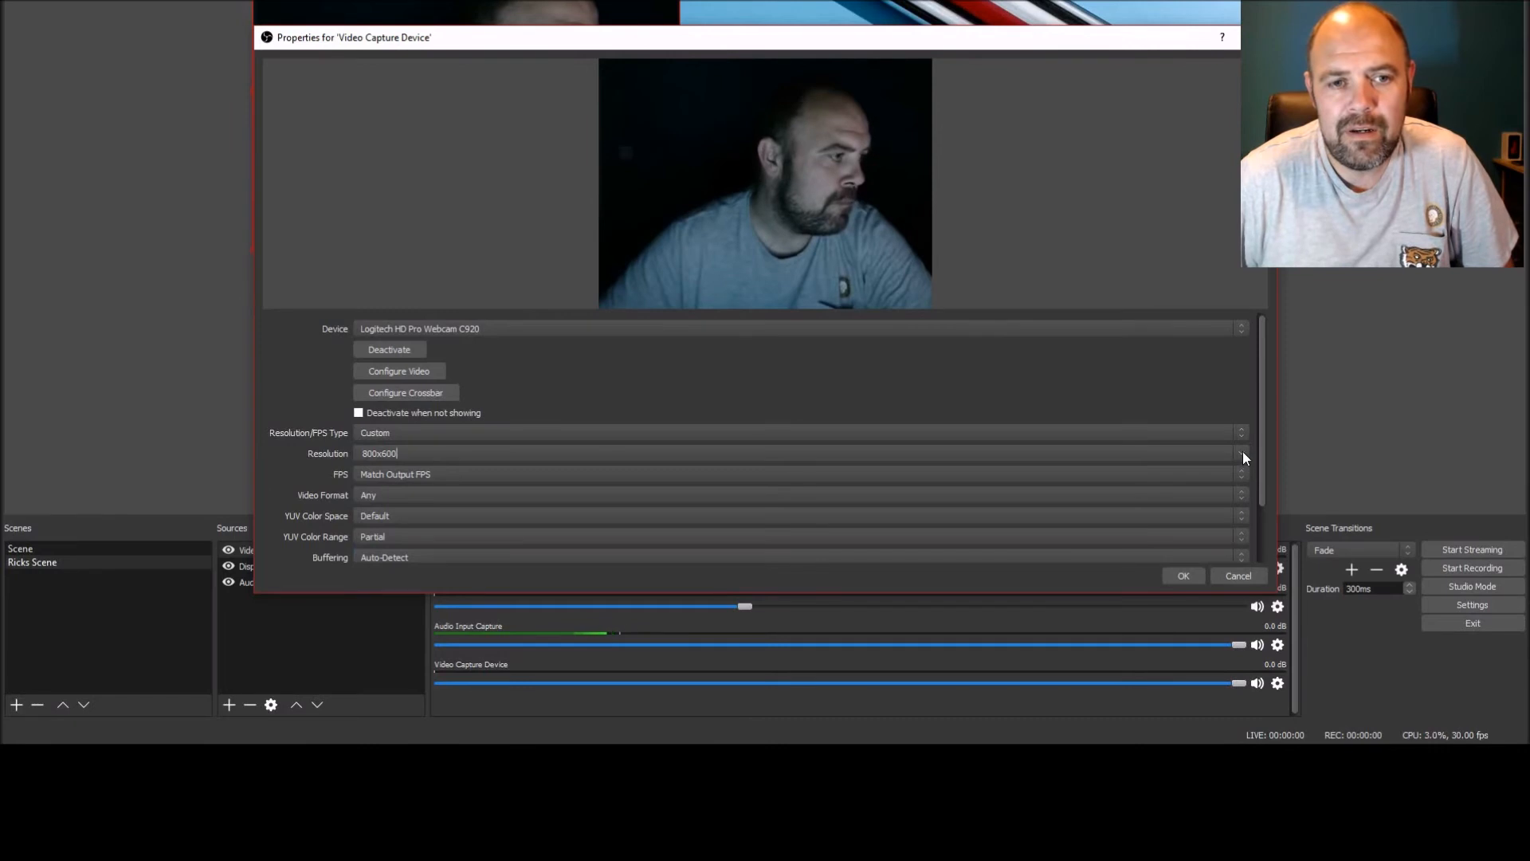
left_click(1241, 453)
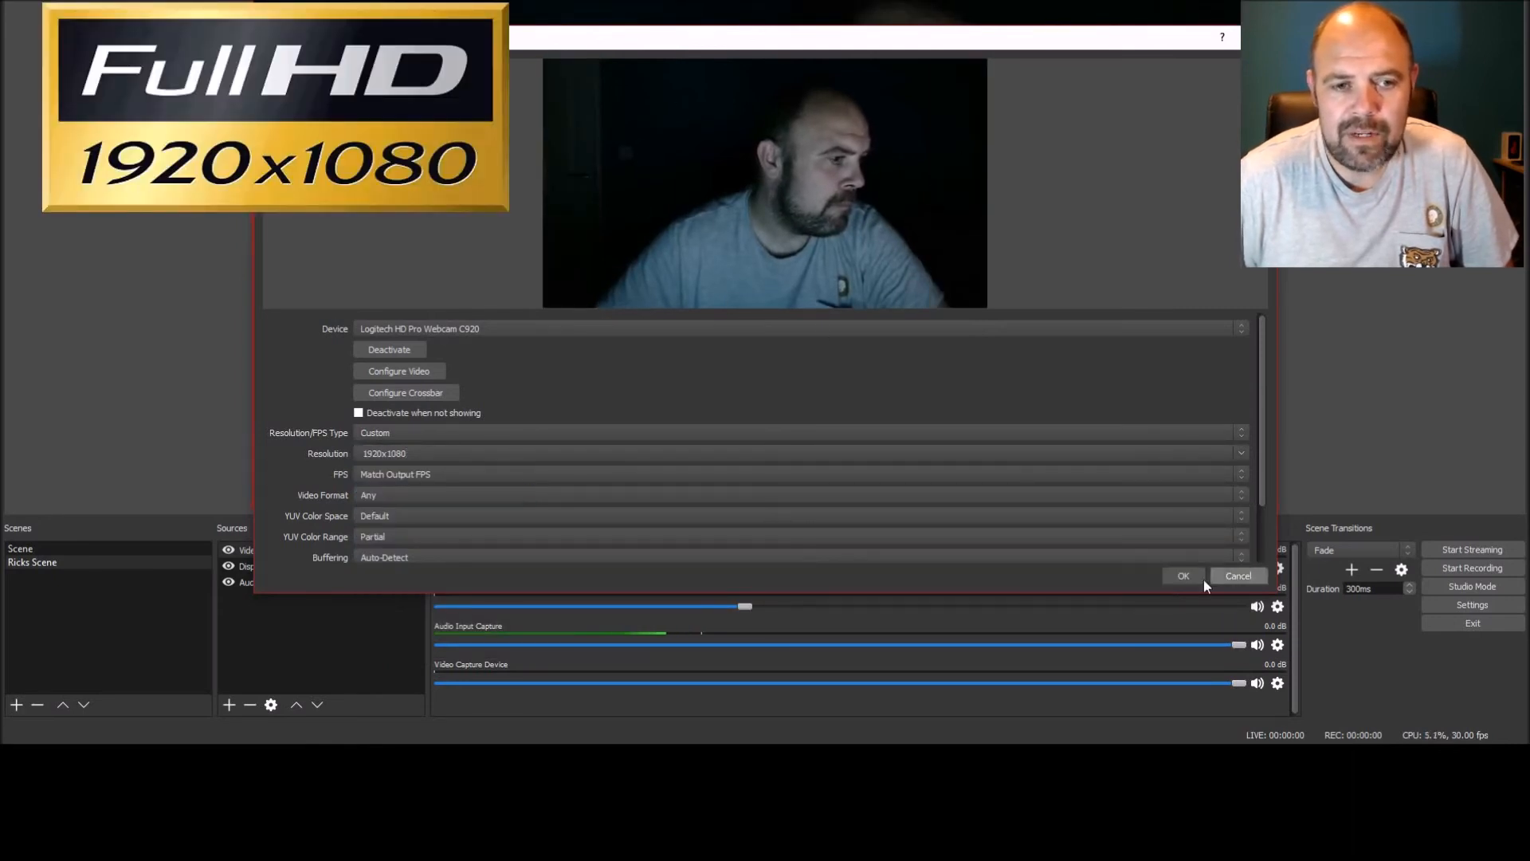
left_click(1182, 575)
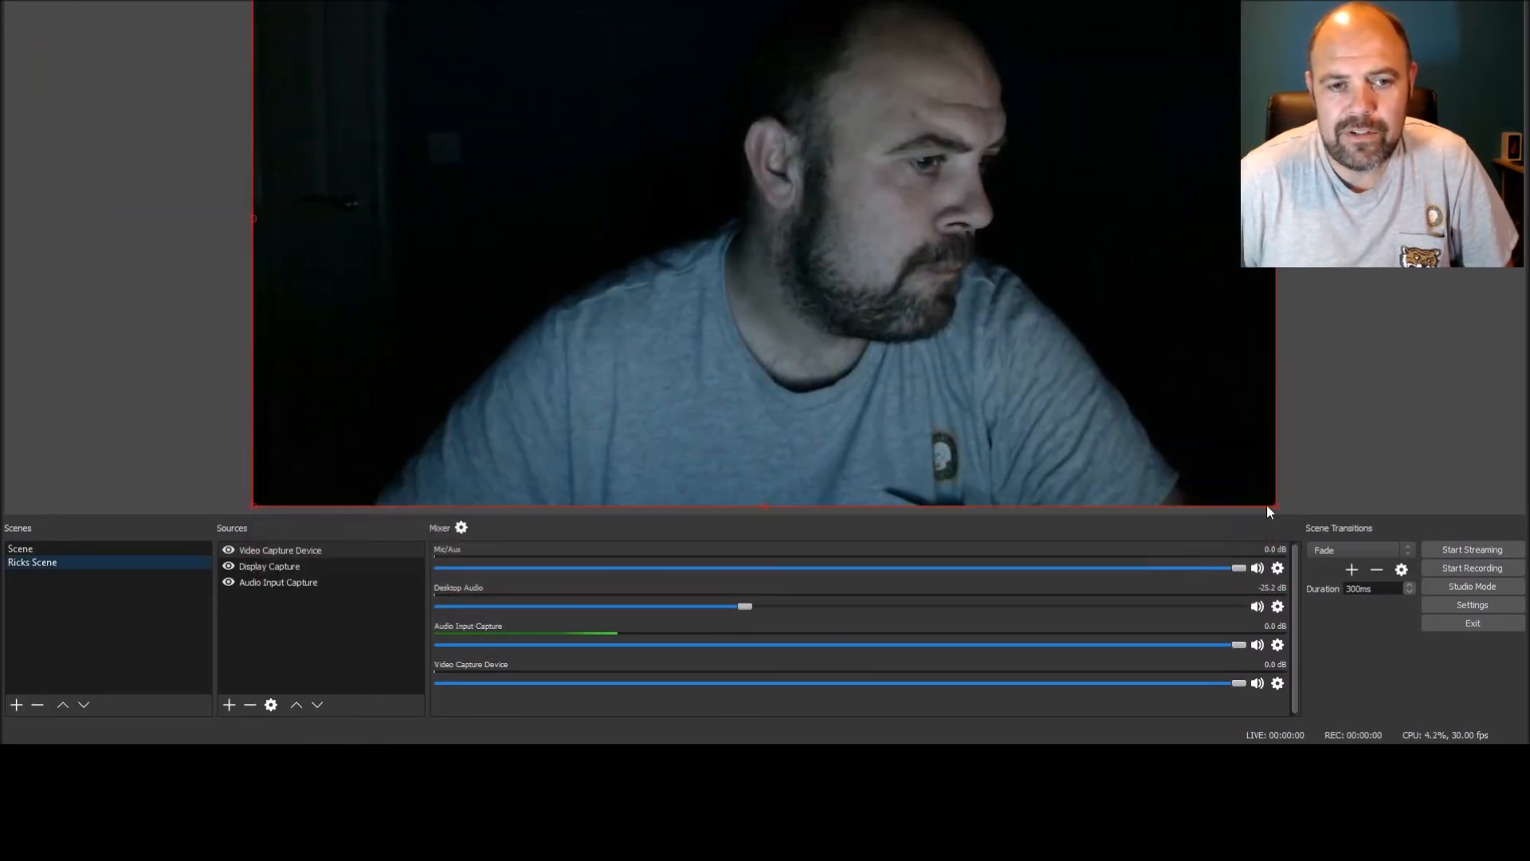